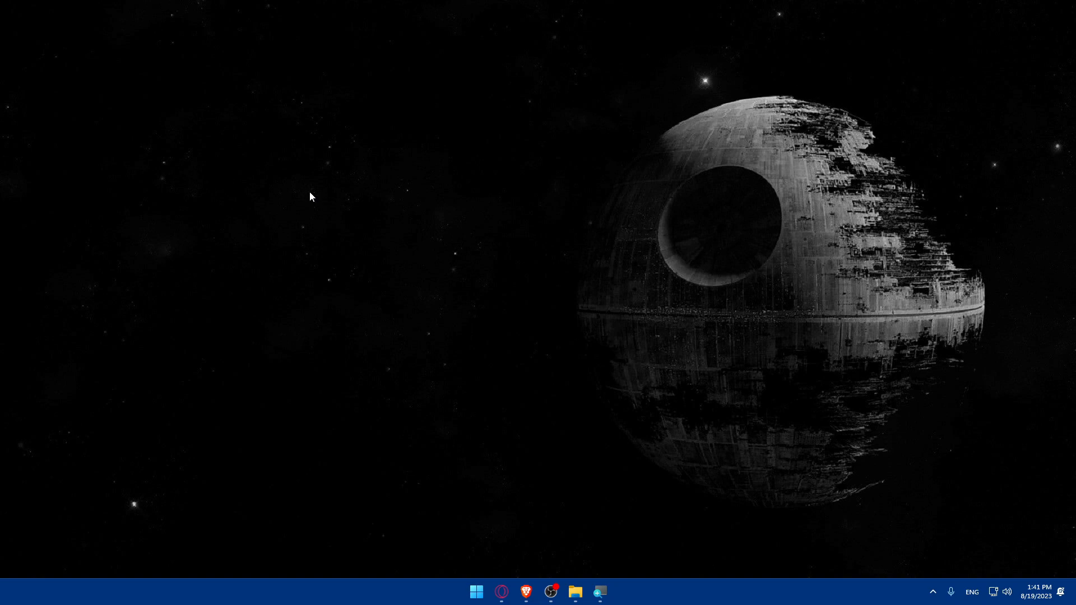
Step: Launch Brave and open the local WordPress dashboard with a WordPress.com tab alongside
{"action": "left_click", "coordinate": [526, 592]}
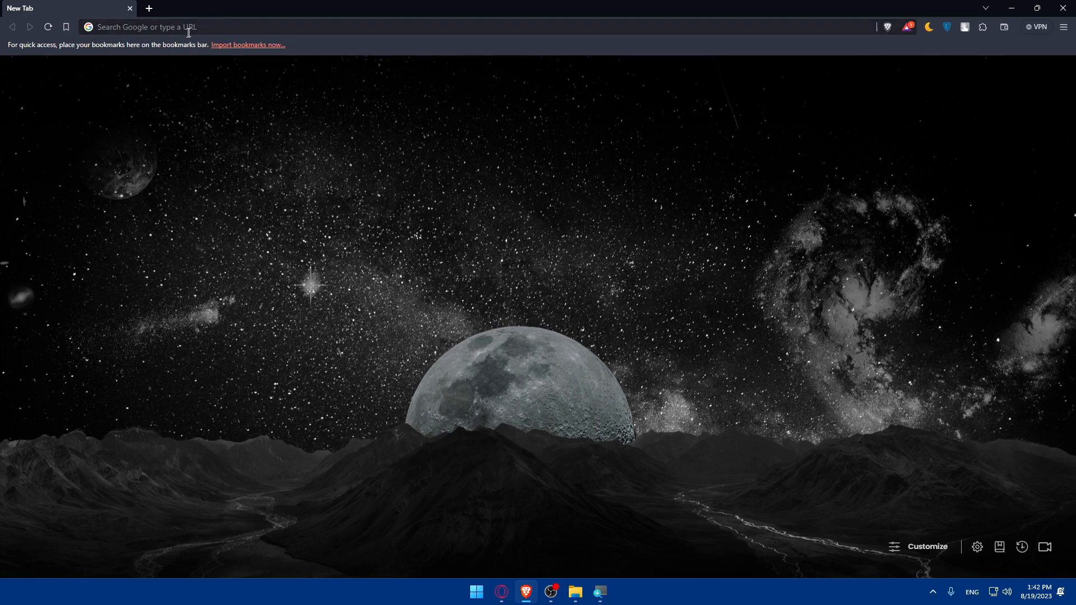
{"action": "left_click", "coordinate": [172, 27]}
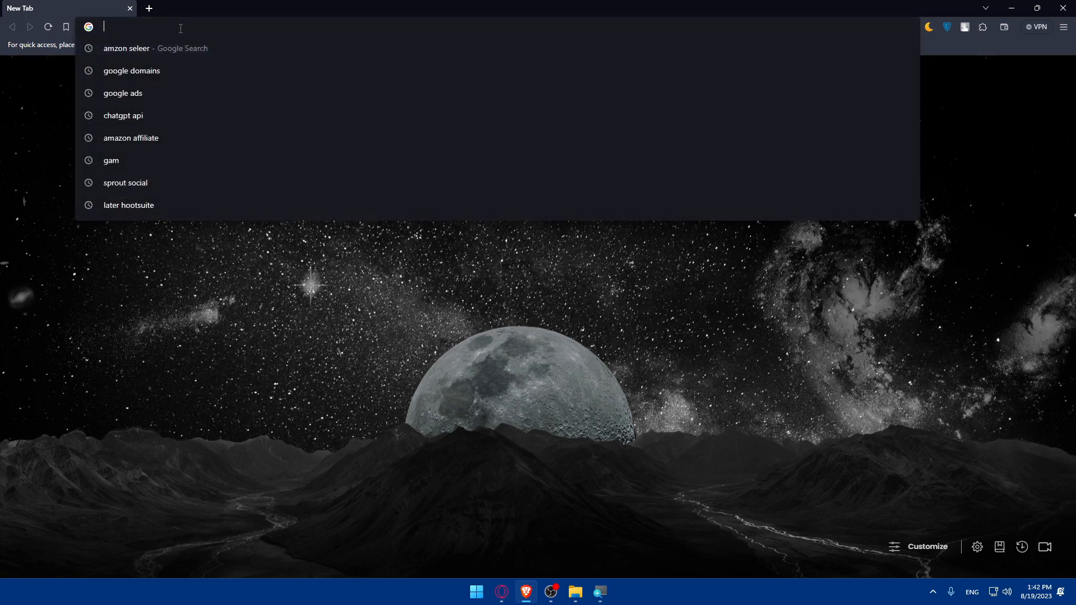
{"action": "type", "text": "wordpress/wp-admin/"}
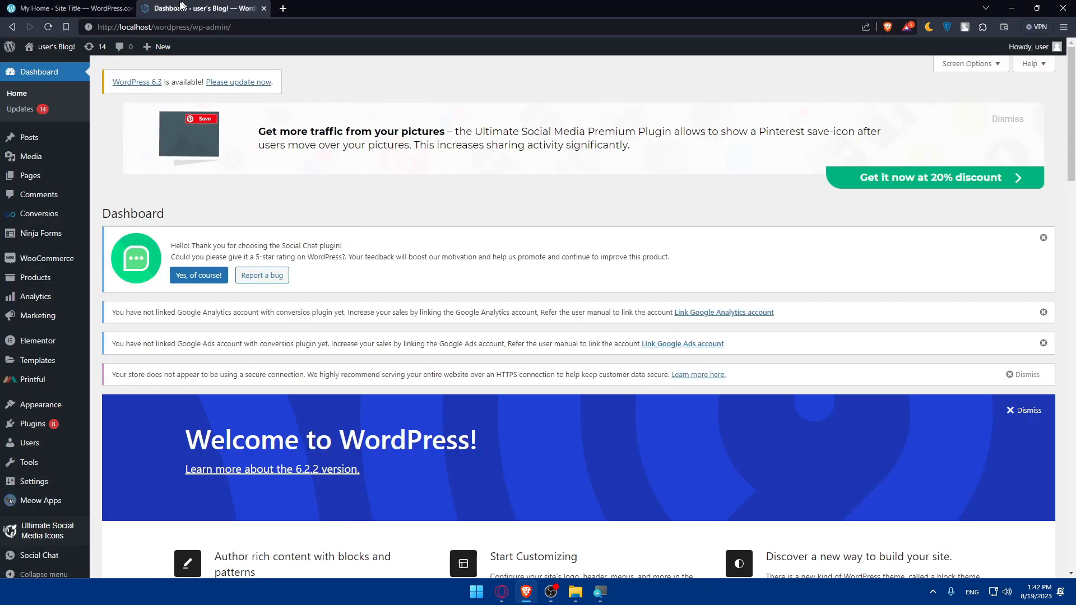
Step: Switch to the WordPress.com tab showing the site's My Home setup checklist
{"action": "left_click", "coordinate": [68, 8]}
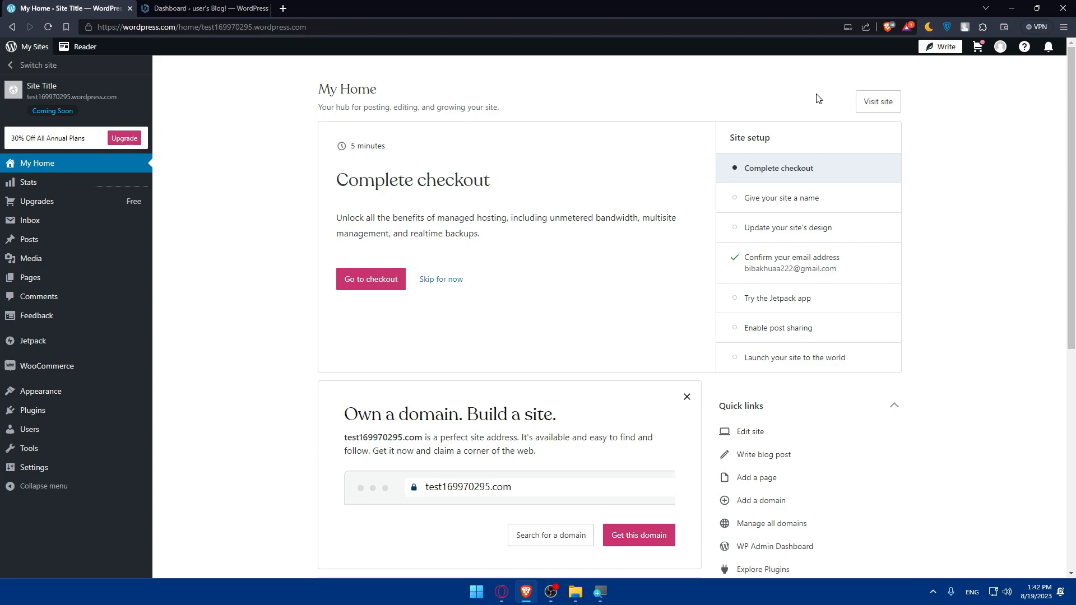
{"action": "mouse_move", "coordinate": [895, 83]}
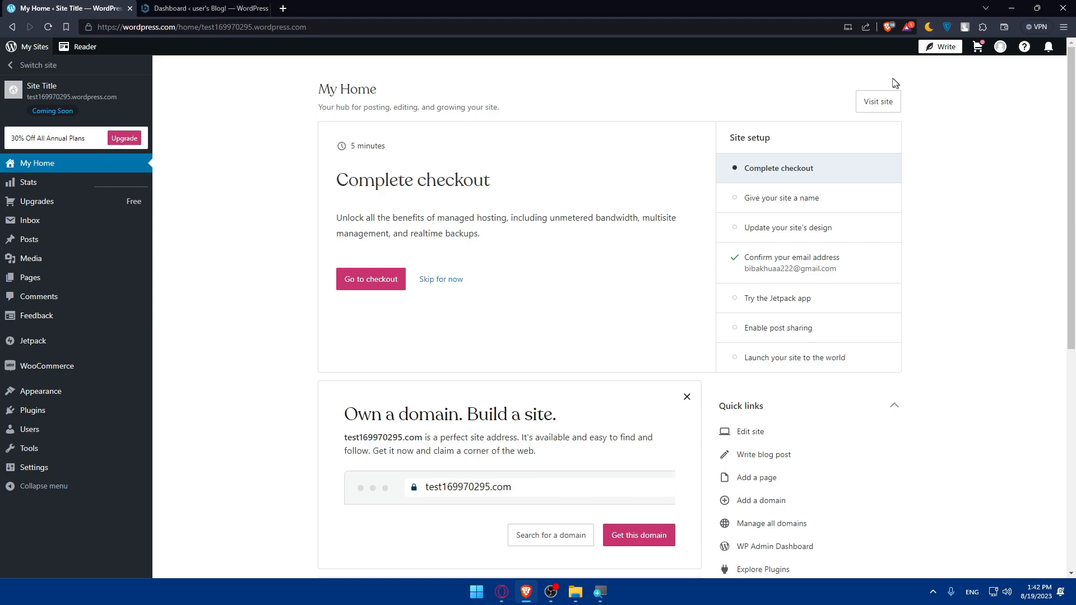
{"action": "mouse_move", "coordinate": [916, 86]}
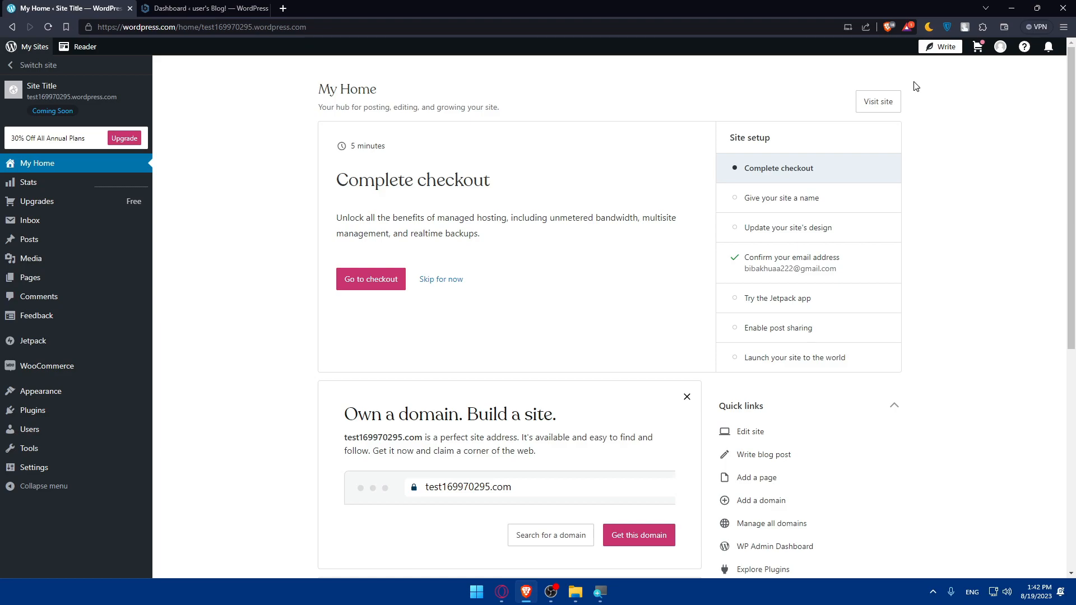
{"action": "mouse_move", "coordinate": [906, 79]}
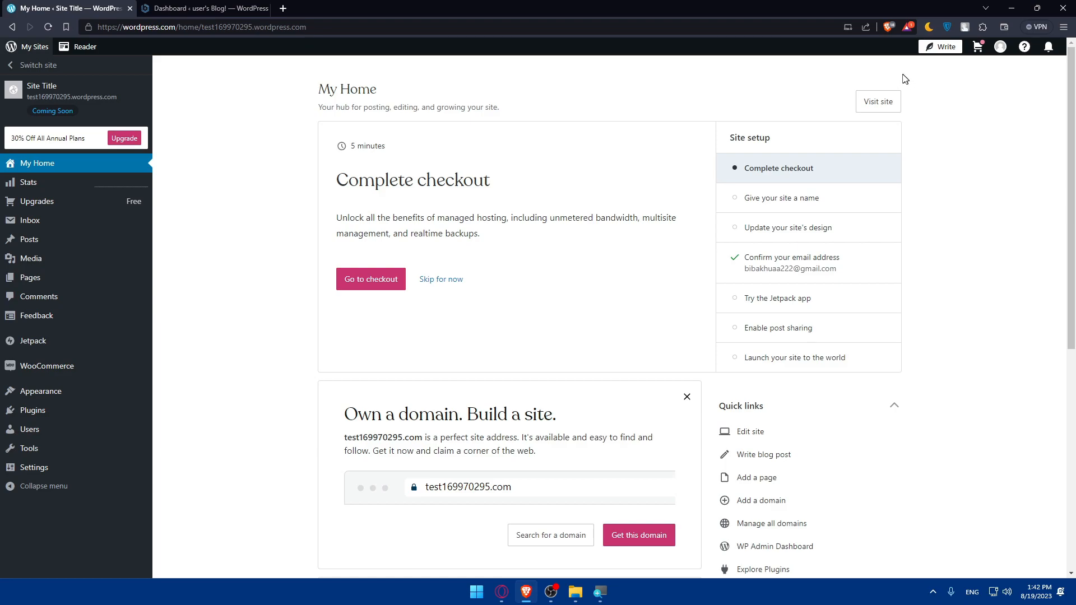
{"action": "mouse_move", "coordinate": [896, 73]}
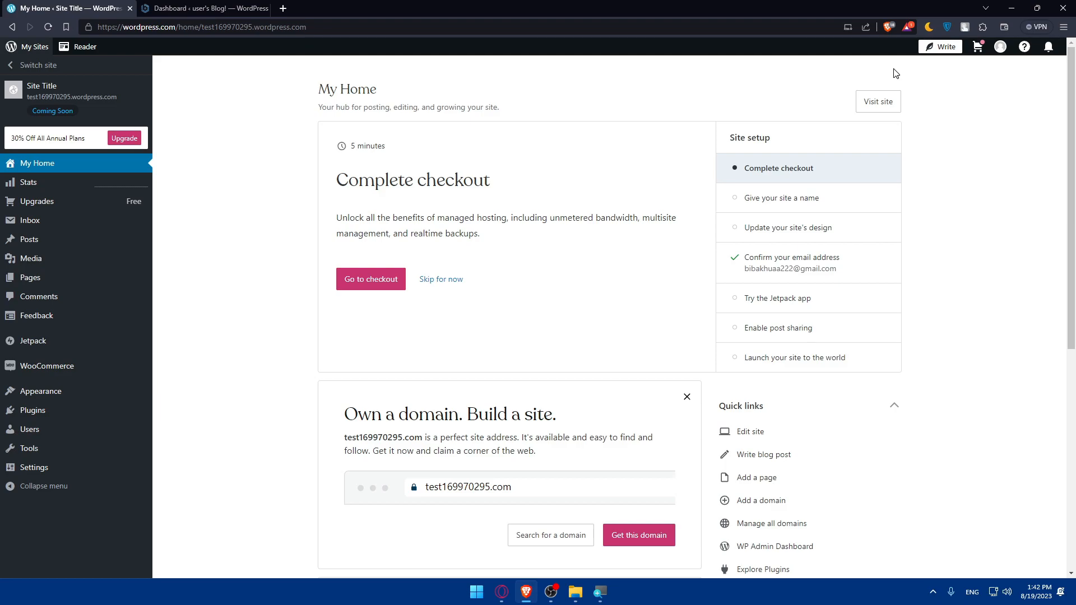
{"action": "mouse_move", "coordinate": [703, 216]}
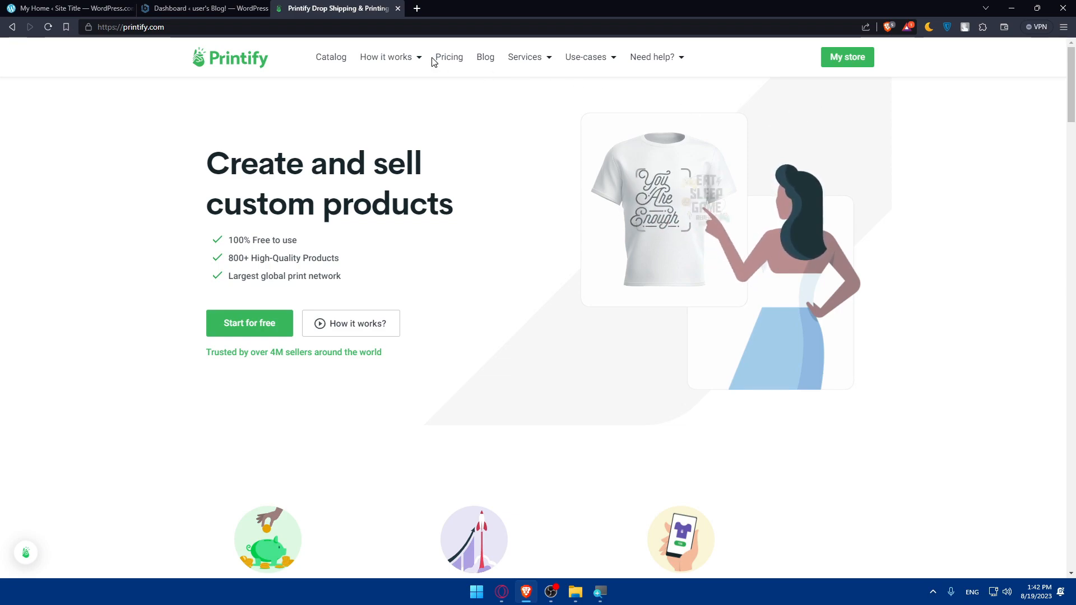
Step: View Printify's monthly-billed pricing plans, then go to My store's product list
{"action": "left_click", "coordinate": [449, 57]}
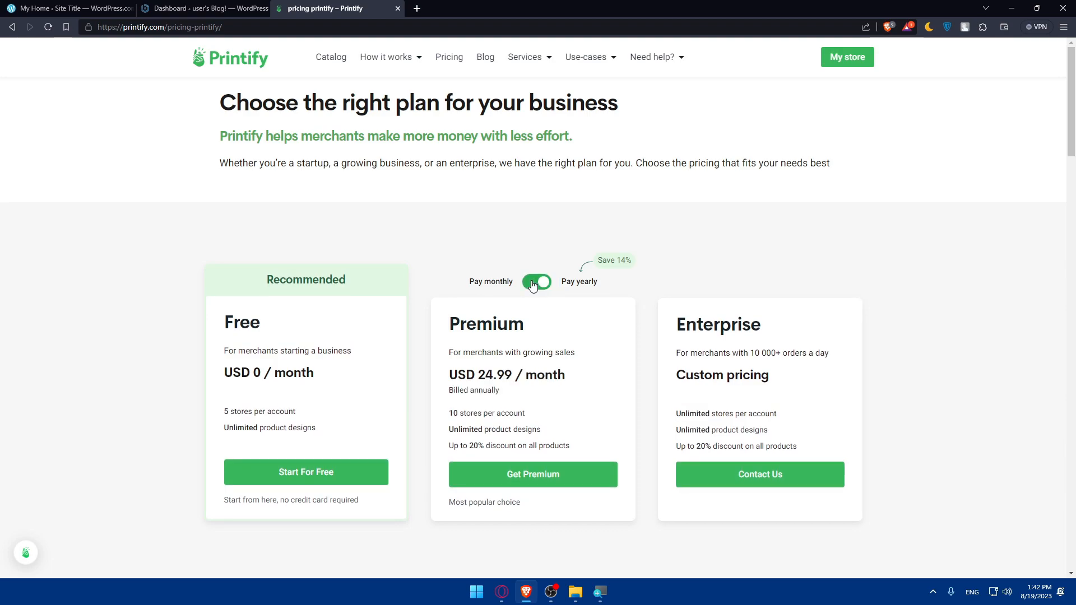
{"action": "left_click", "coordinate": [537, 282]}
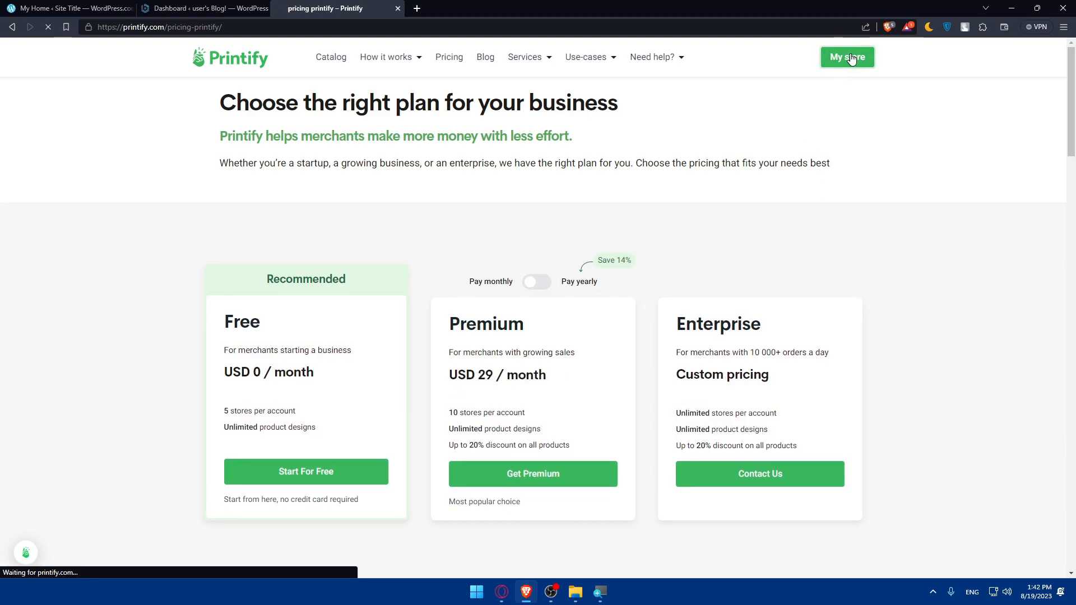
{"action": "left_click", "coordinate": [846, 57]}
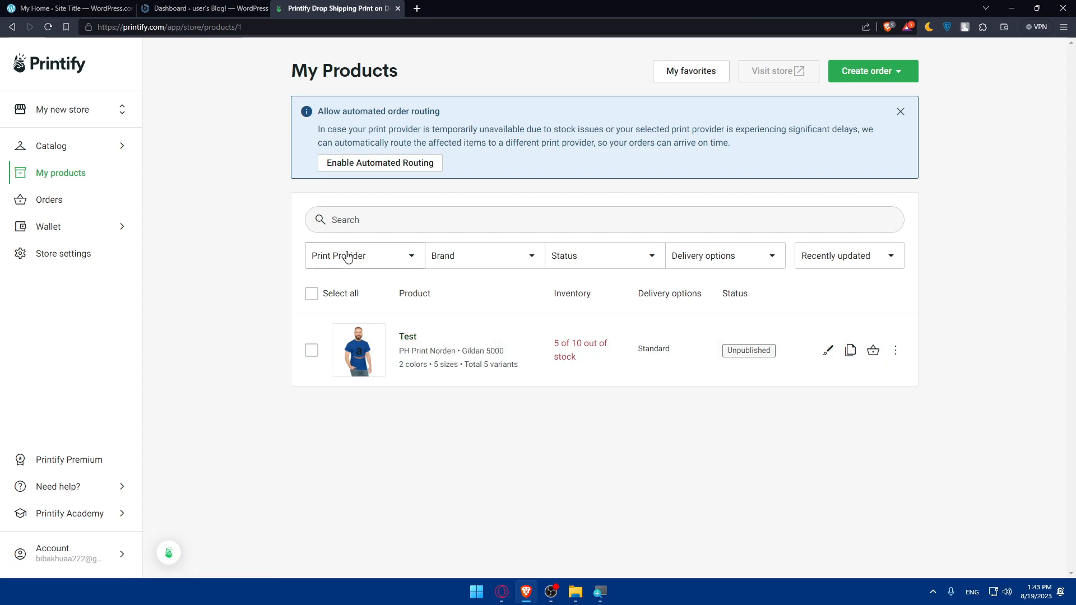
{"action": "mouse_move", "coordinate": [61, 172]}
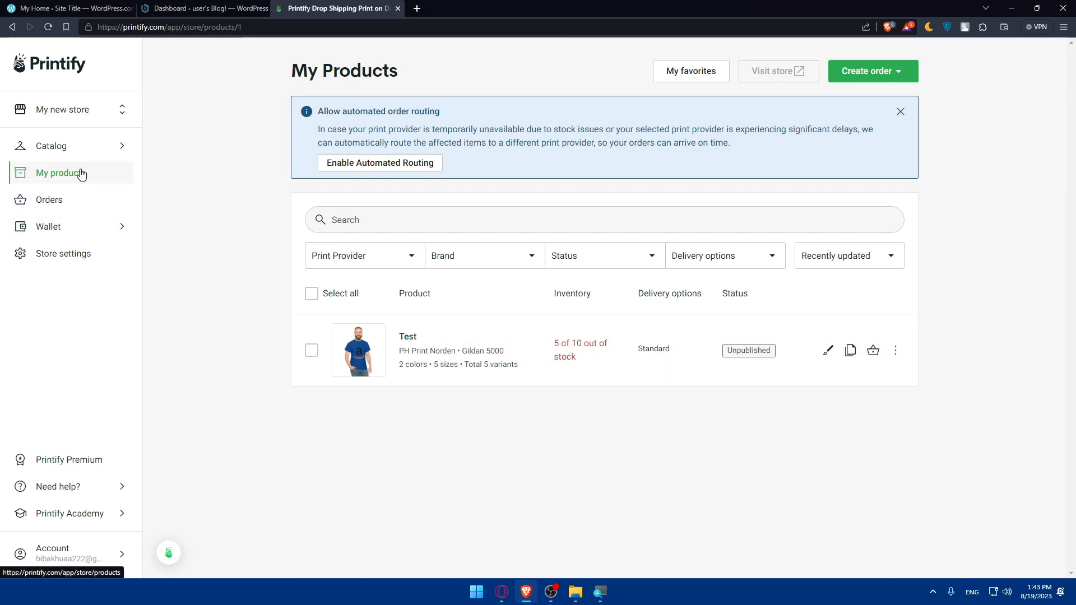
{"action": "mouse_move", "coordinate": [82, 151]}
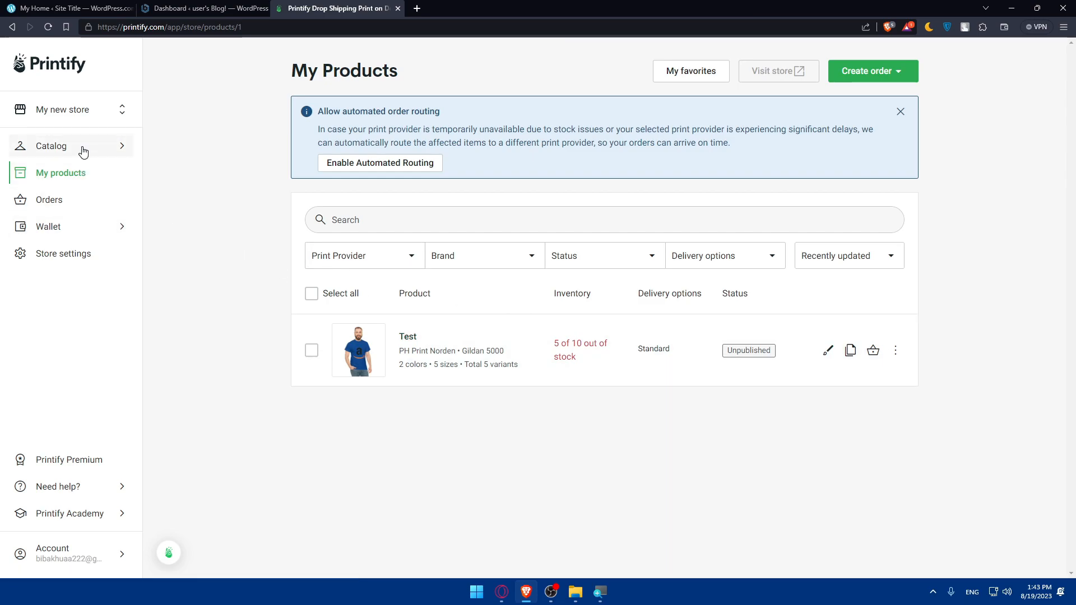
{"action": "mouse_move", "coordinate": [538, 336]}
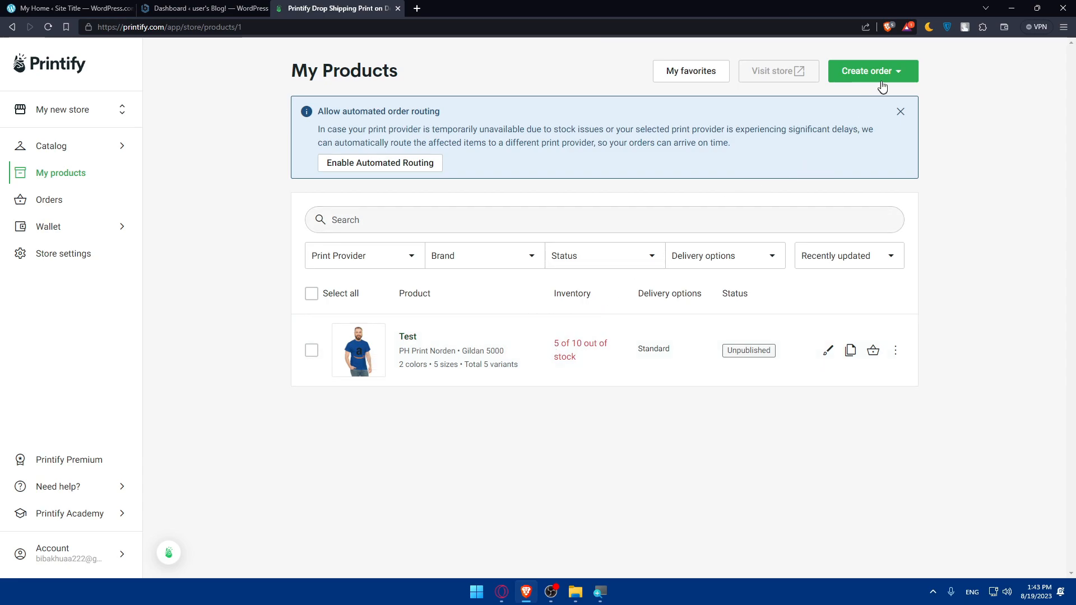
Step: Browse Catalog > Men's Clothing > T-shirts to the Bella+Canvas Unisex Jersey Short Sleeve Tee
{"action": "left_click", "coordinate": [872, 71]}
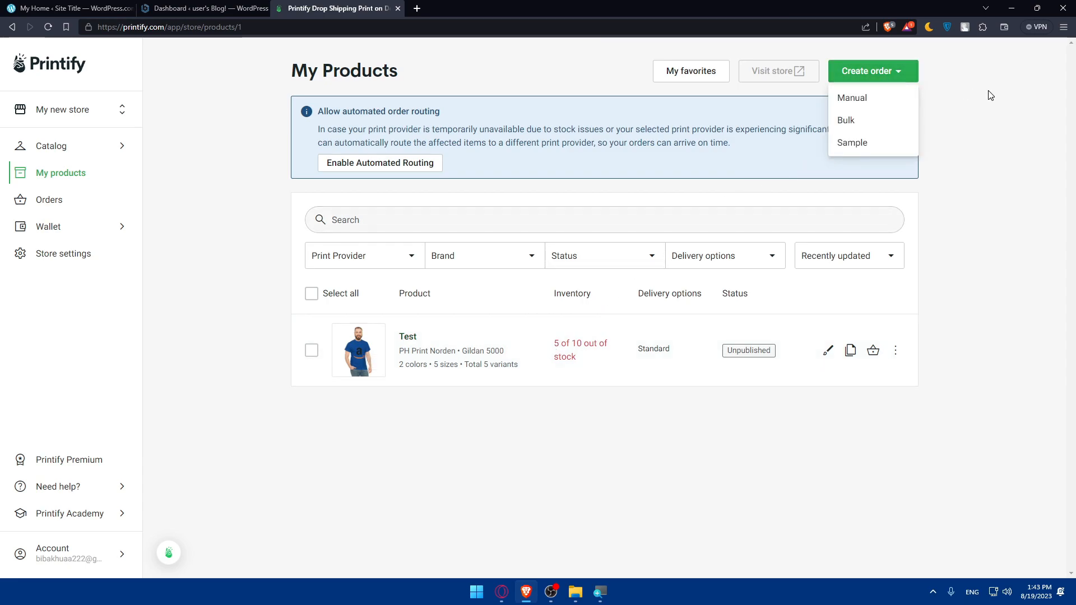
{"action": "left_click", "coordinate": [52, 146]}
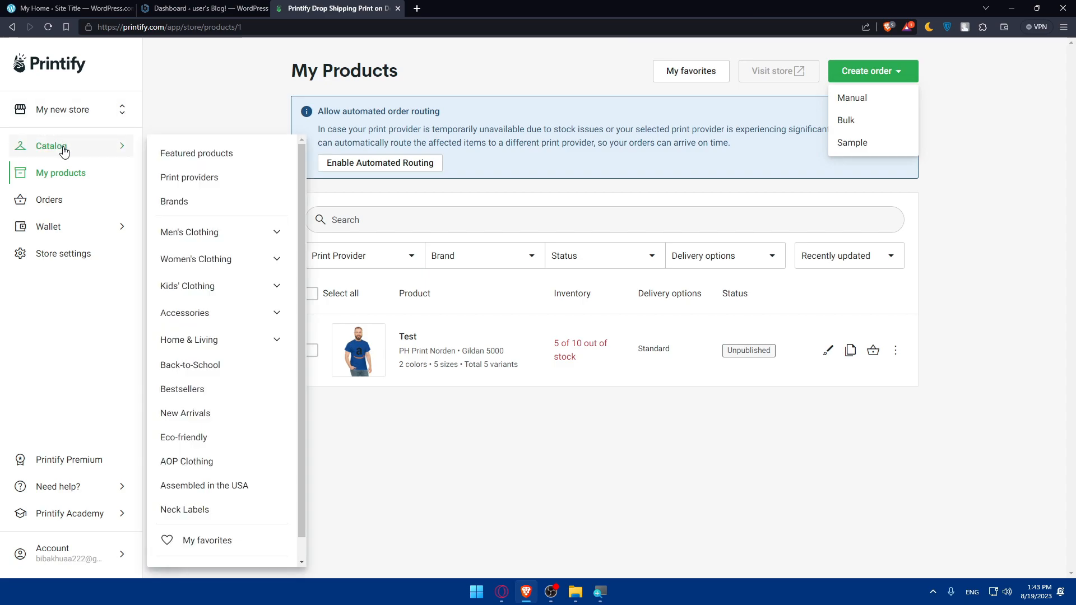
{"action": "left_click", "coordinate": [190, 232]}
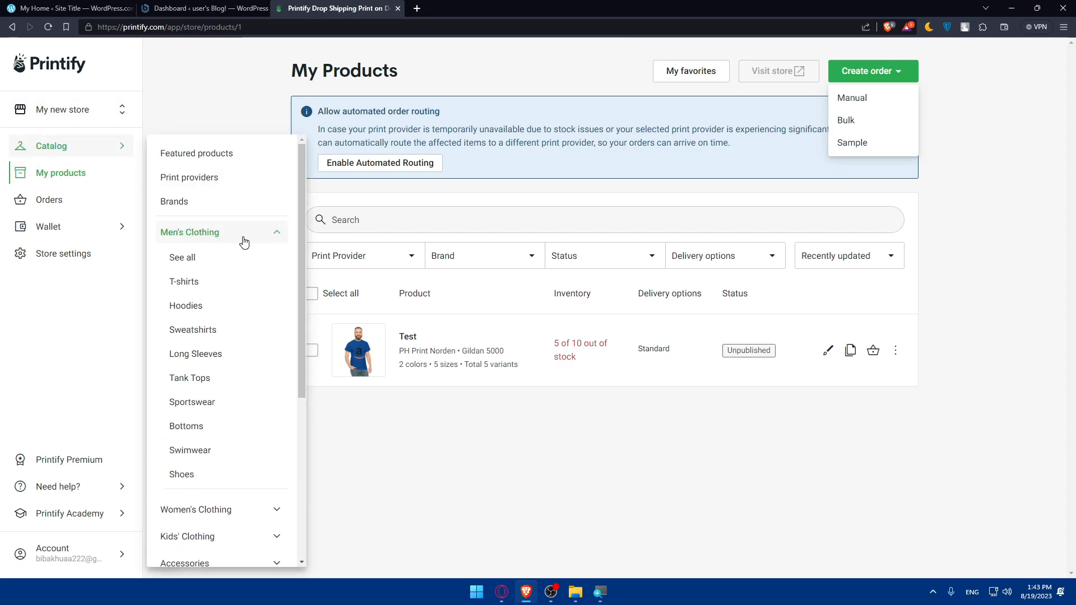
{"action": "left_click", "coordinate": [184, 281]}
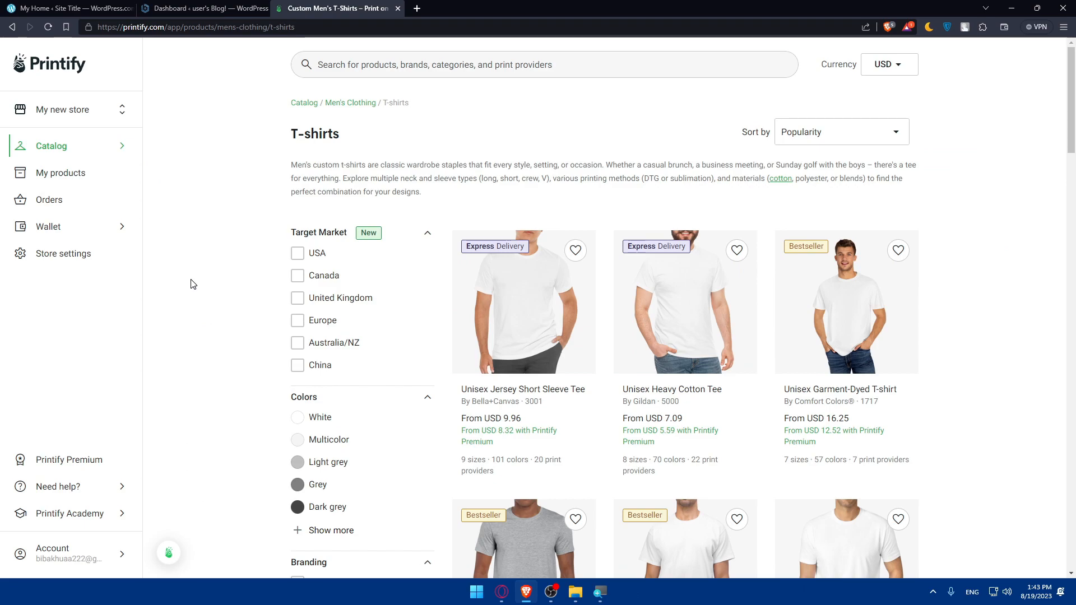
{"action": "left_click", "coordinate": [523, 302]}
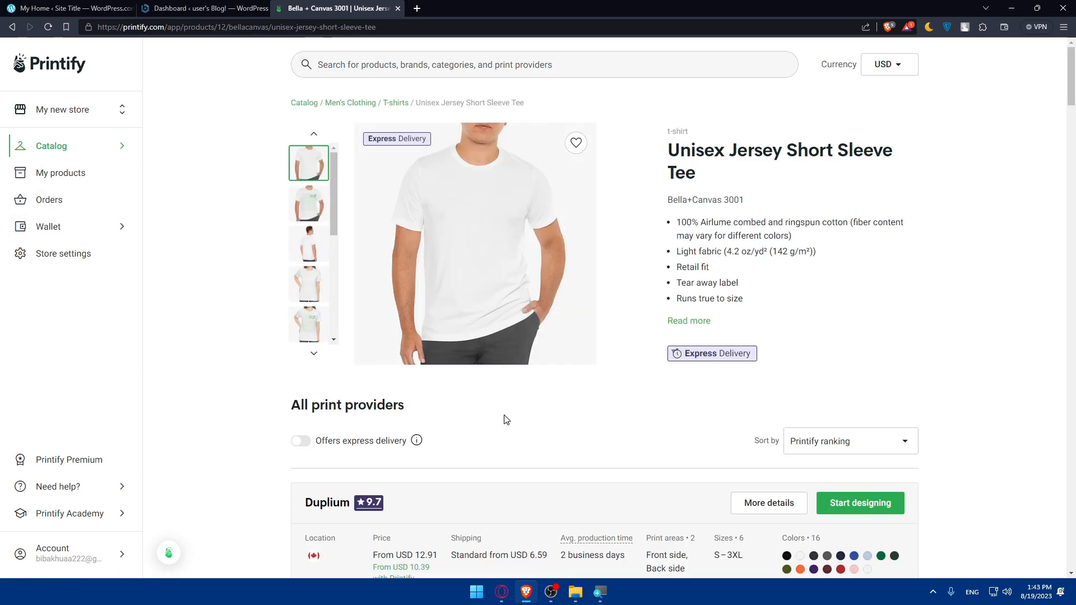
Step: Review the print providers and start designing the tee with SwiftPOD
{"action": "scroll", "scroll_direction": "down", "scroll_amount": 3}
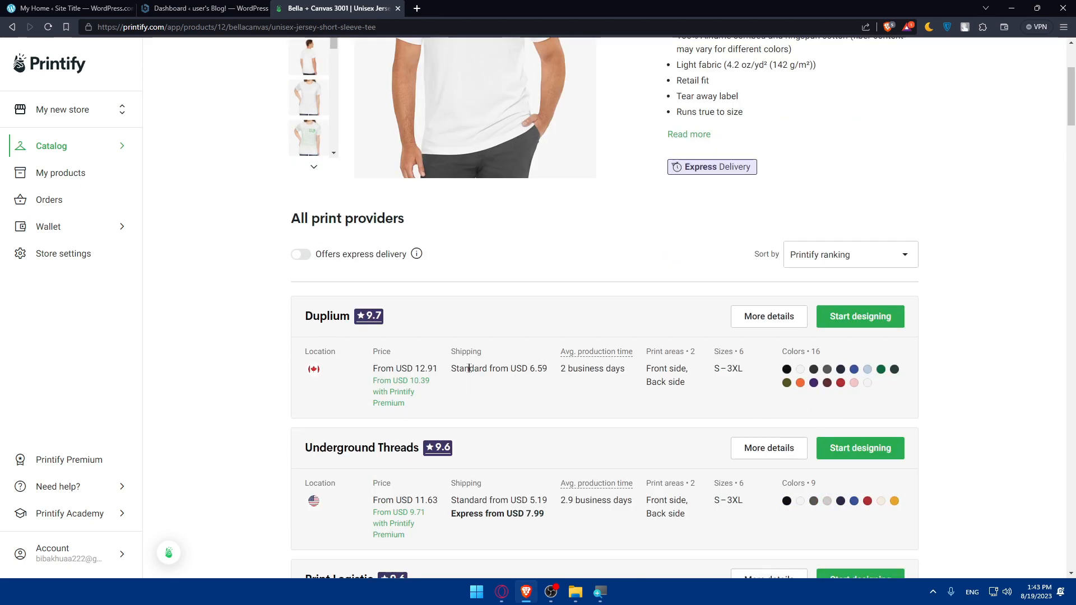
{"action": "scroll", "scroll_direction": "down", "scroll_amount": 3}
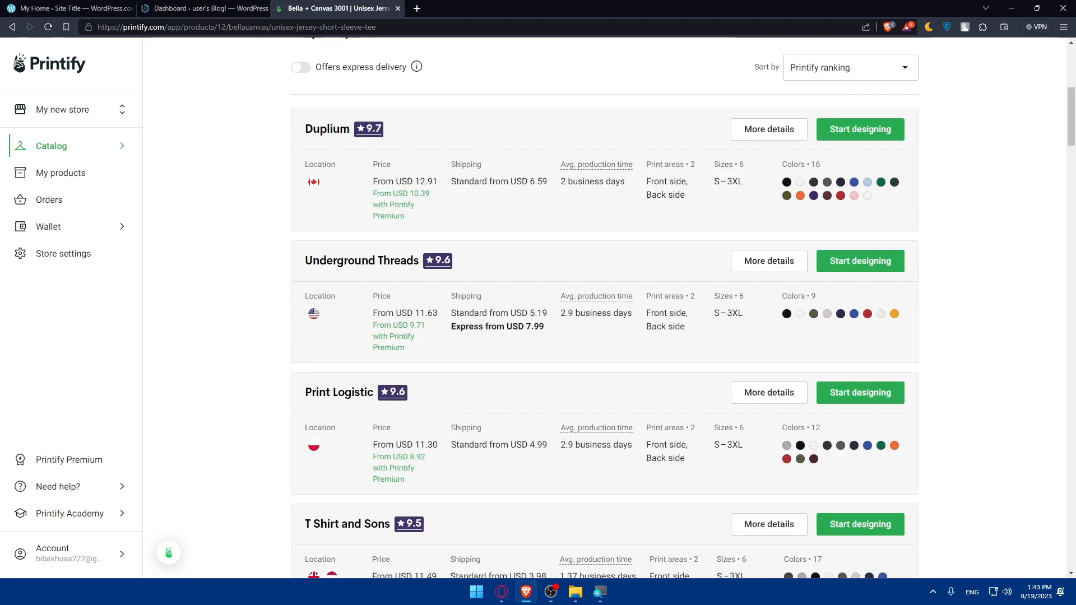
{"action": "scroll", "scroll_direction": "down", "scroll_amount": 3}
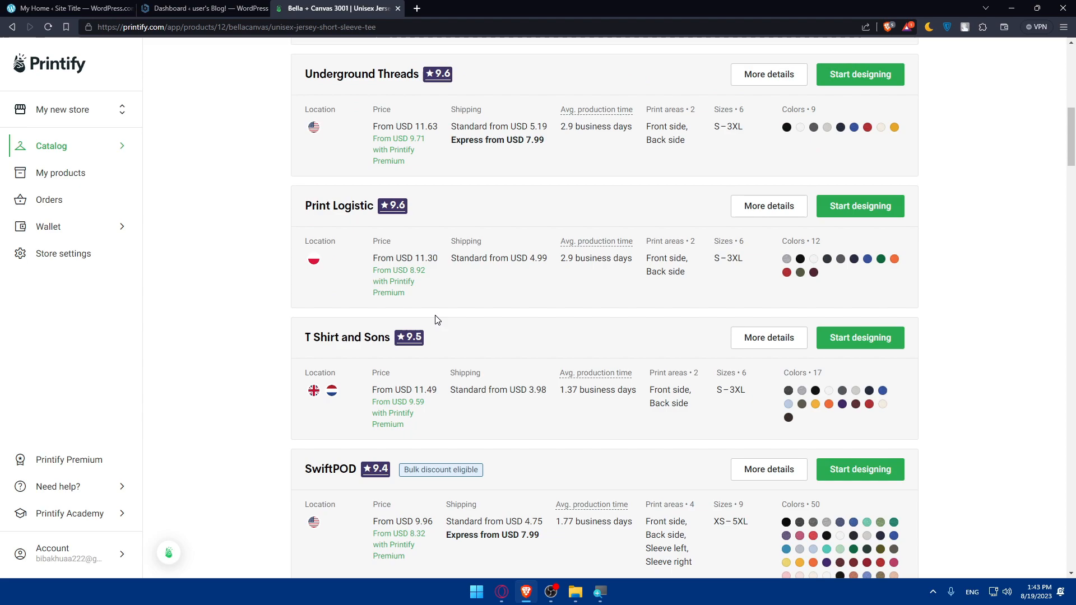
{"action": "scroll", "scroll_direction": "down", "scroll_amount": 3}
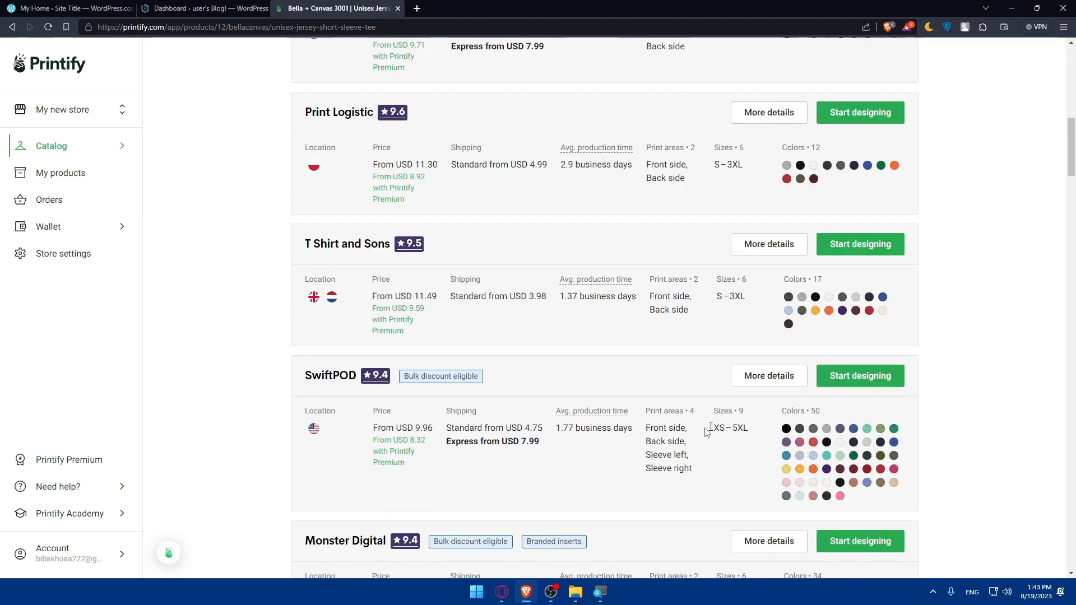
{"action": "left_click", "coordinate": [859, 376]}
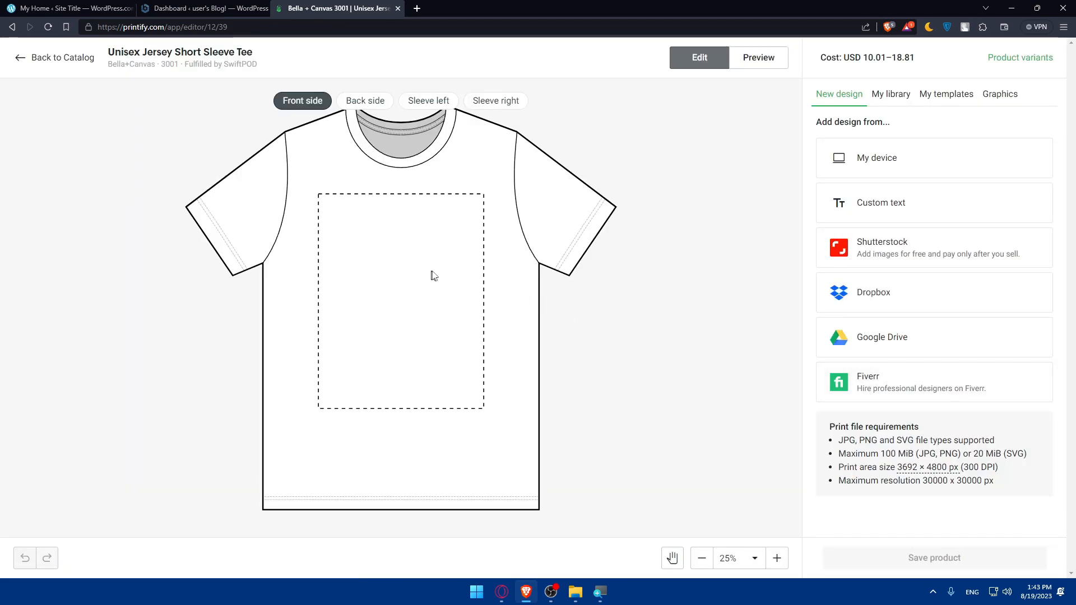
Step: Upload the airplane icon image into the tee's front print area
{"action": "left_click", "coordinate": [877, 157]}
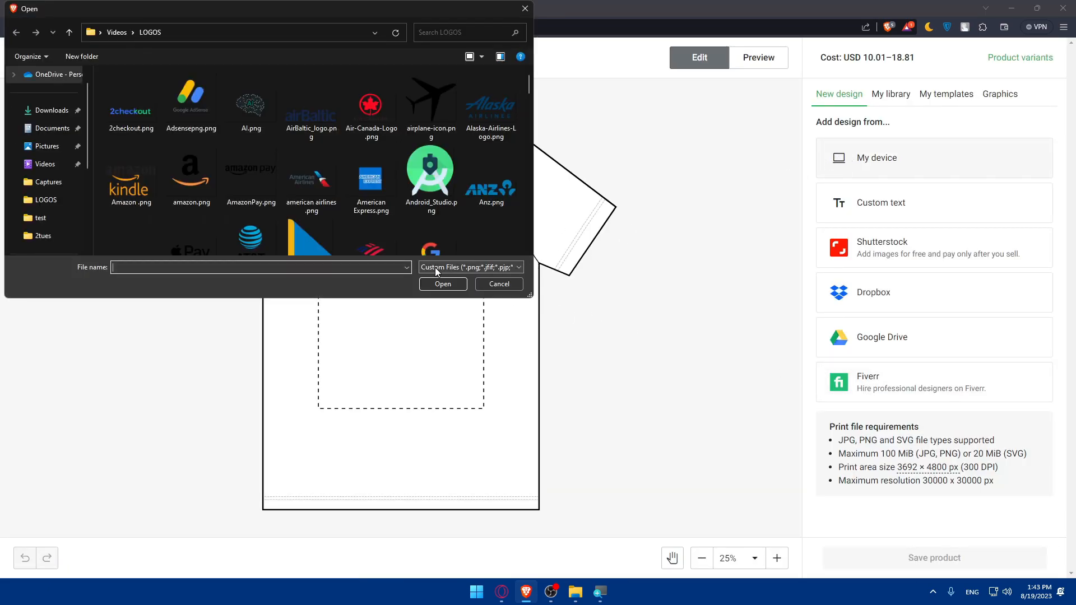
{"action": "left_click", "coordinate": [498, 284]}
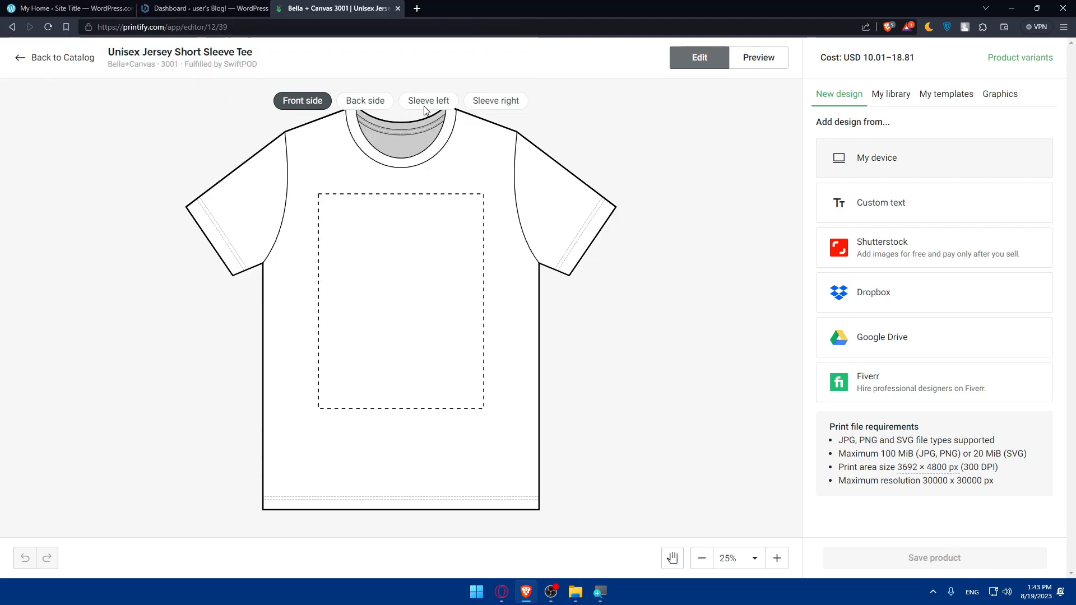
{"action": "left_click", "coordinate": [877, 157]}
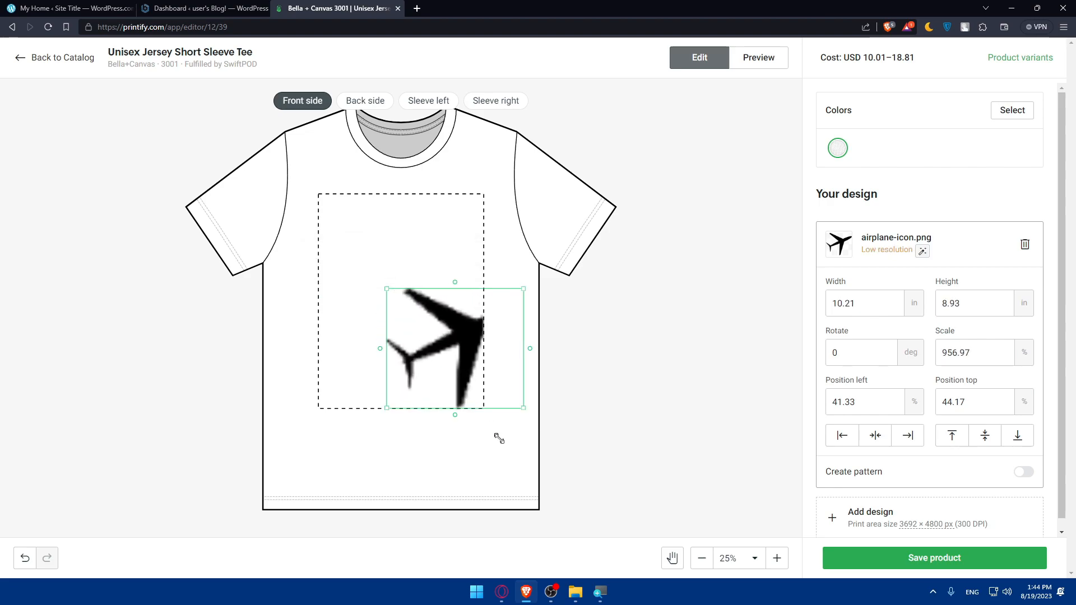
Step: Resize the airplane to about 12 inches and fit it flush with the left edge
{"action": "left_click_drag", "start_coordinate": [523, 406], "coordinate": [484, 382]}
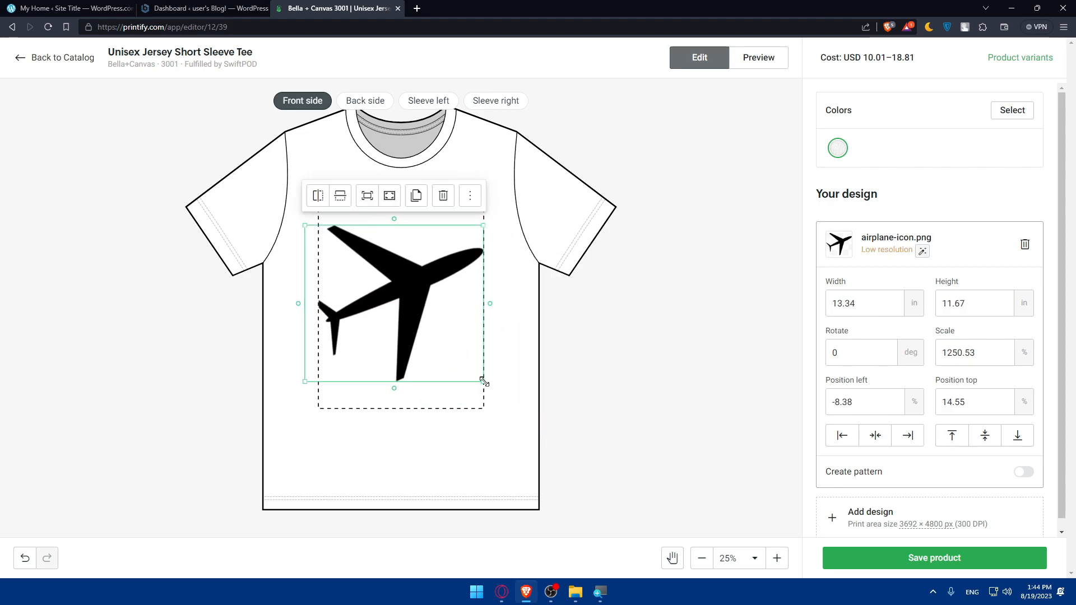
{"action": "left_click_drag", "start_coordinate": [483, 381], "coordinate": [571, 457]}
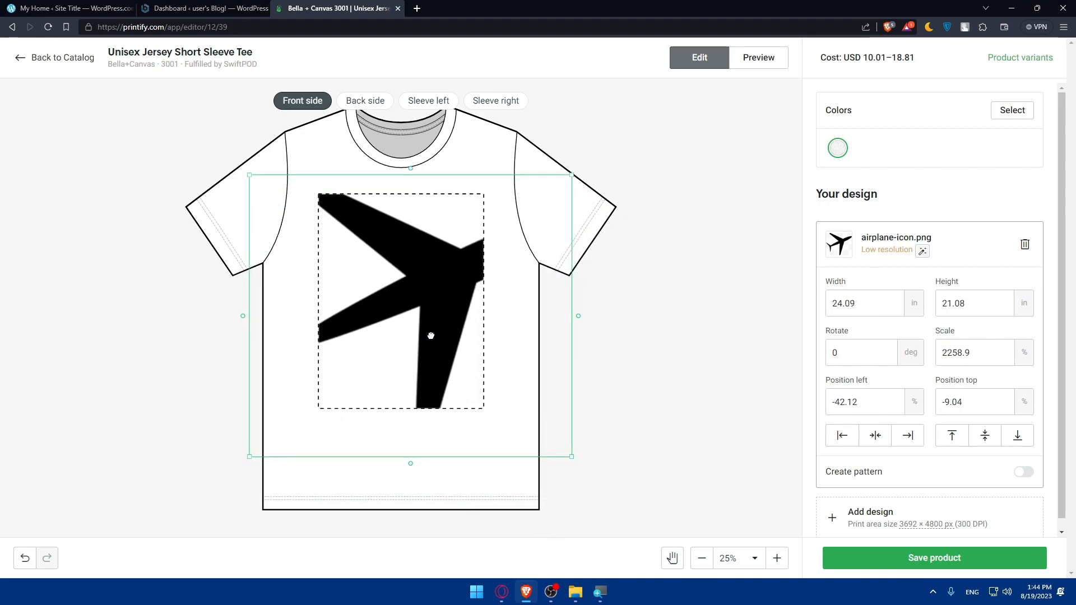
{"action": "left_click_drag", "start_coordinate": [570, 456], "coordinate": [526, 414]}
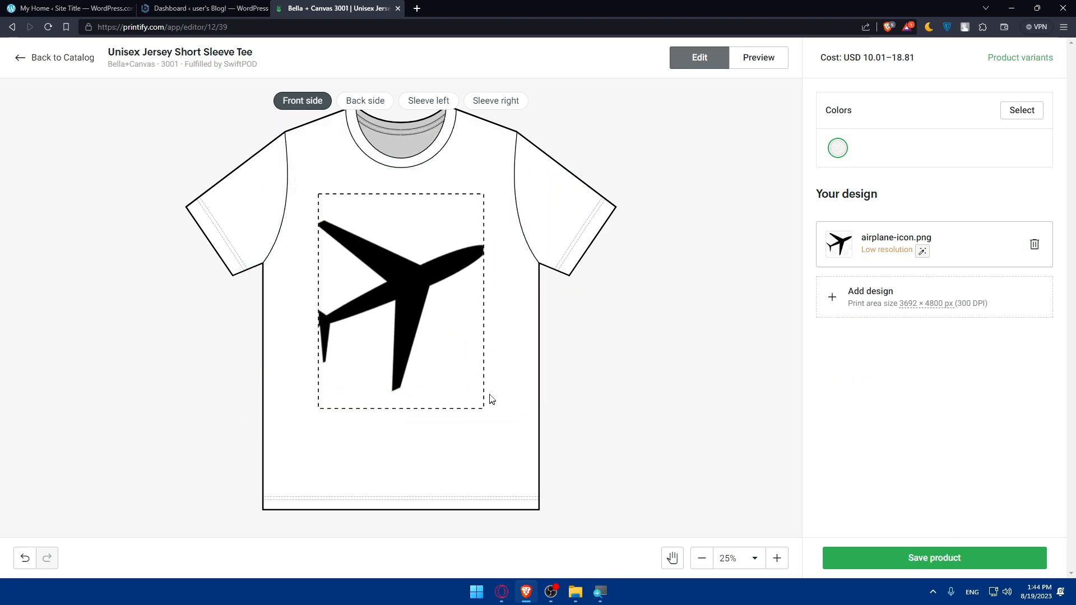
{"action": "left_click", "coordinate": [400, 303]}
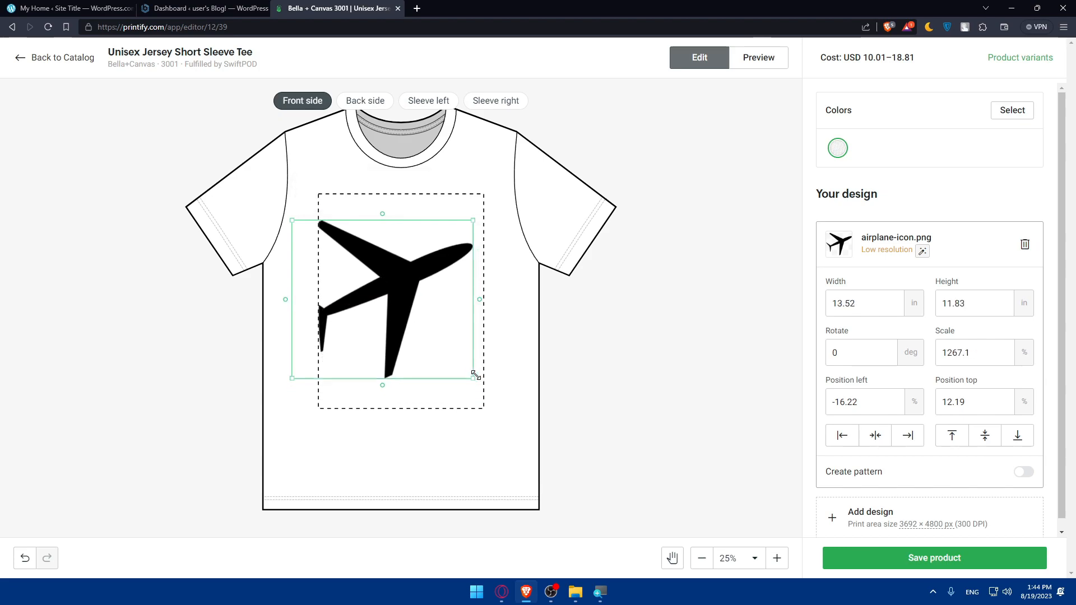
{"action": "left_click_drag", "start_coordinate": [473, 376], "coordinate": [475, 379]}
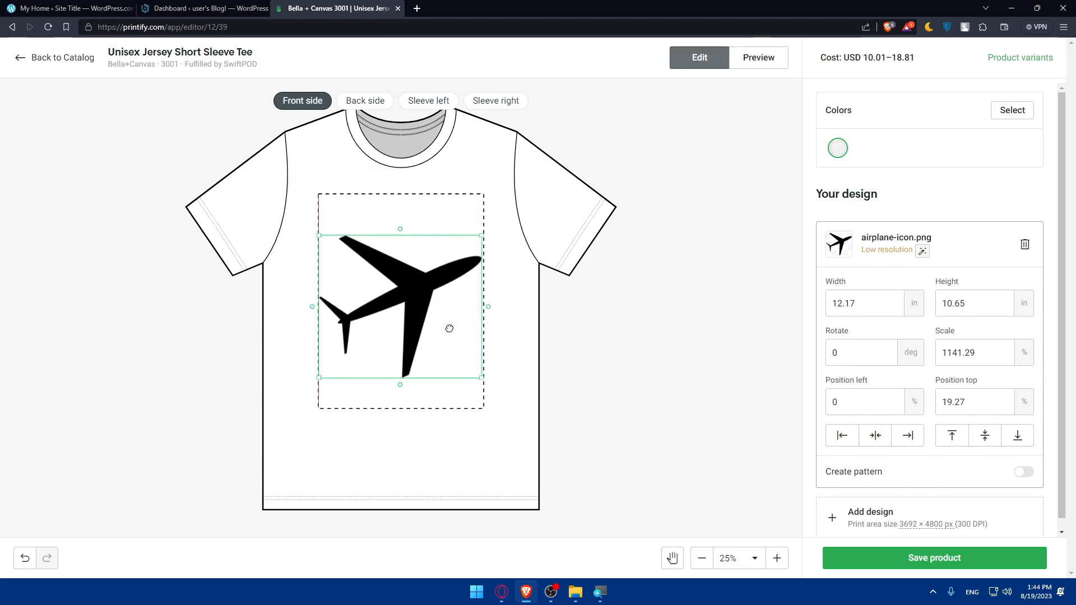
{"action": "left_click", "coordinate": [607, 319]}
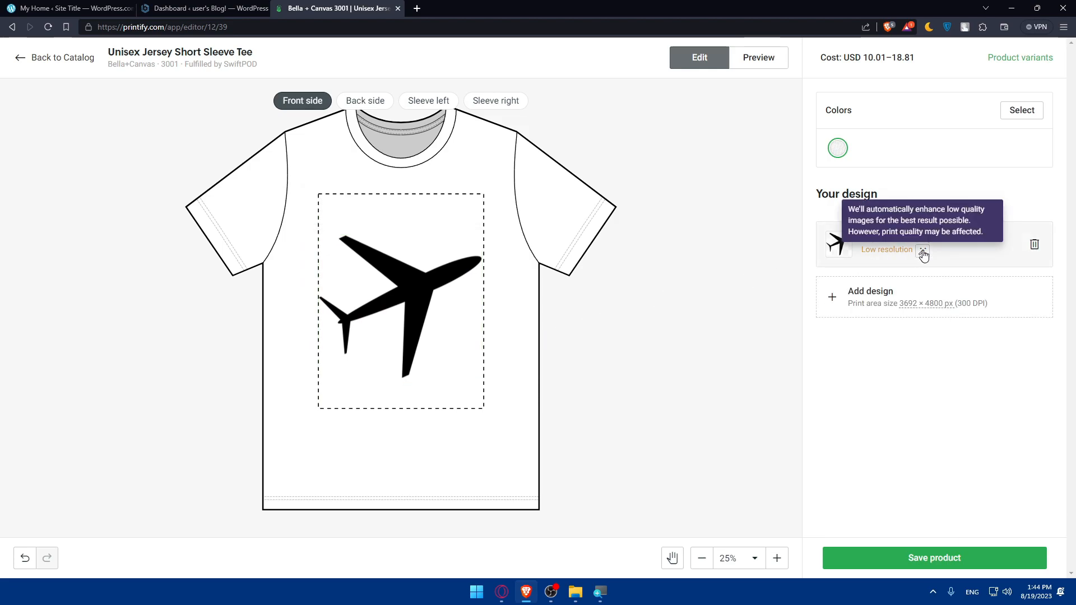
{"action": "left_click", "coordinate": [401, 298]}
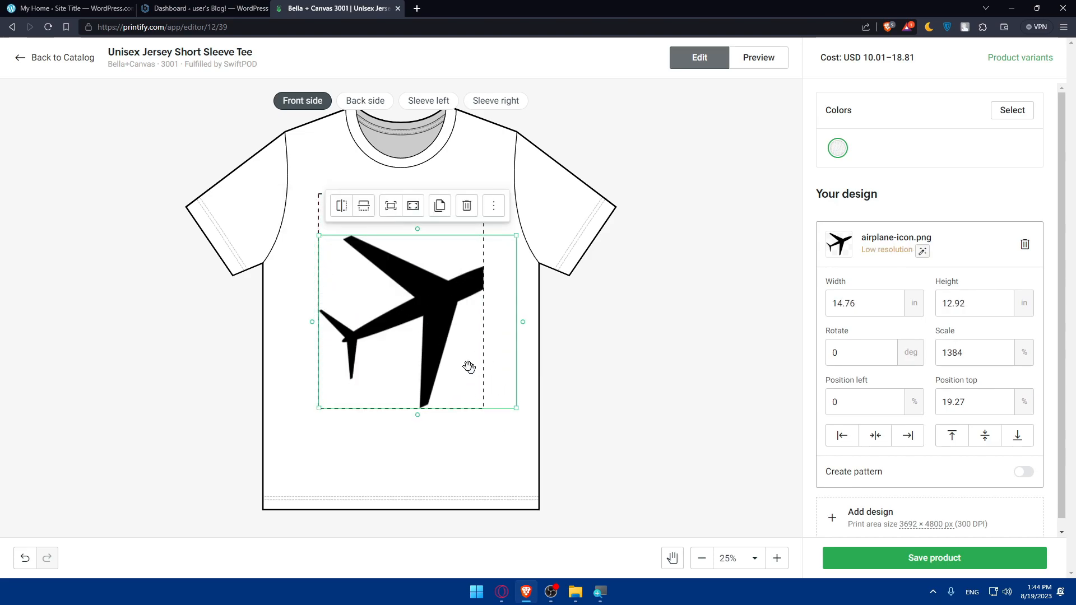
{"action": "left_click_drag", "start_coordinate": [518, 407], "coordinate": [484, 379]}
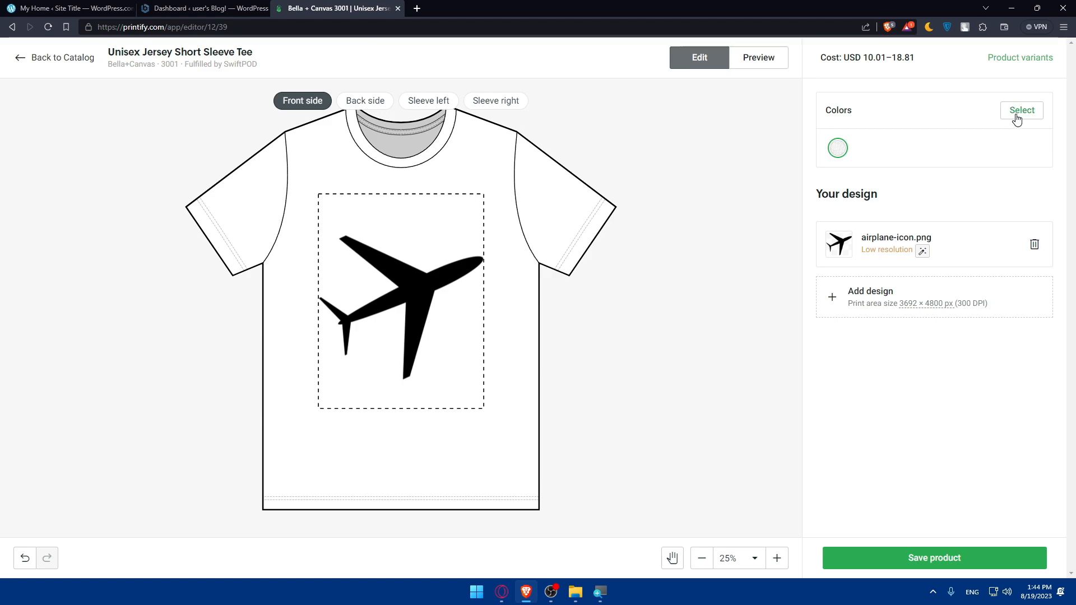
Step: Add Heather Red, True Royal and Heather Columbia Blue tee colours, previewing White
{"action": "left_click", "coordinate": [1021, 110]}
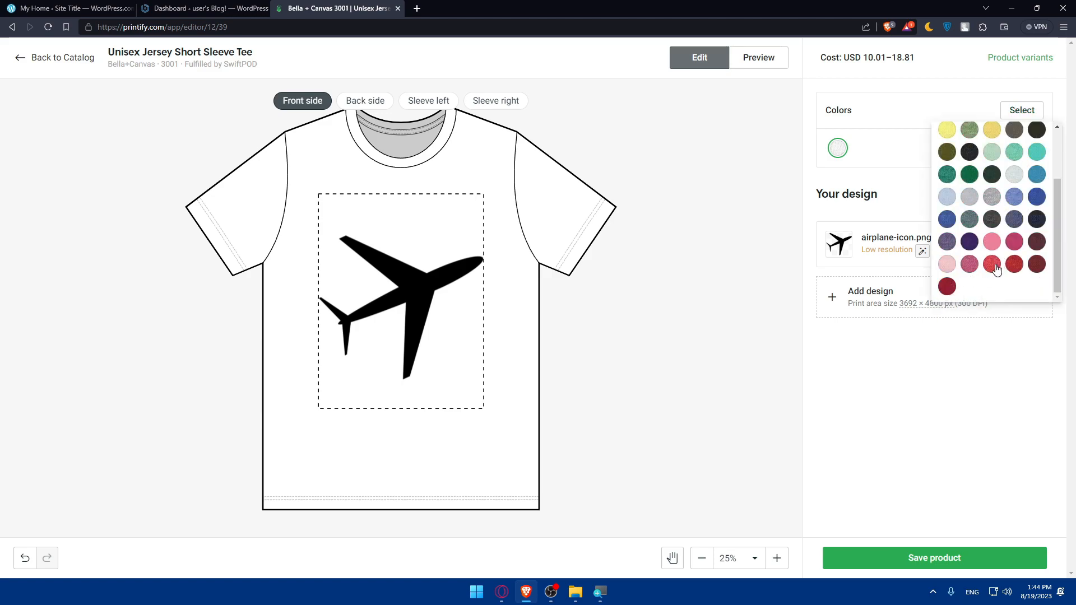
{"action": "left_click", "coordinate": [992, 263]}
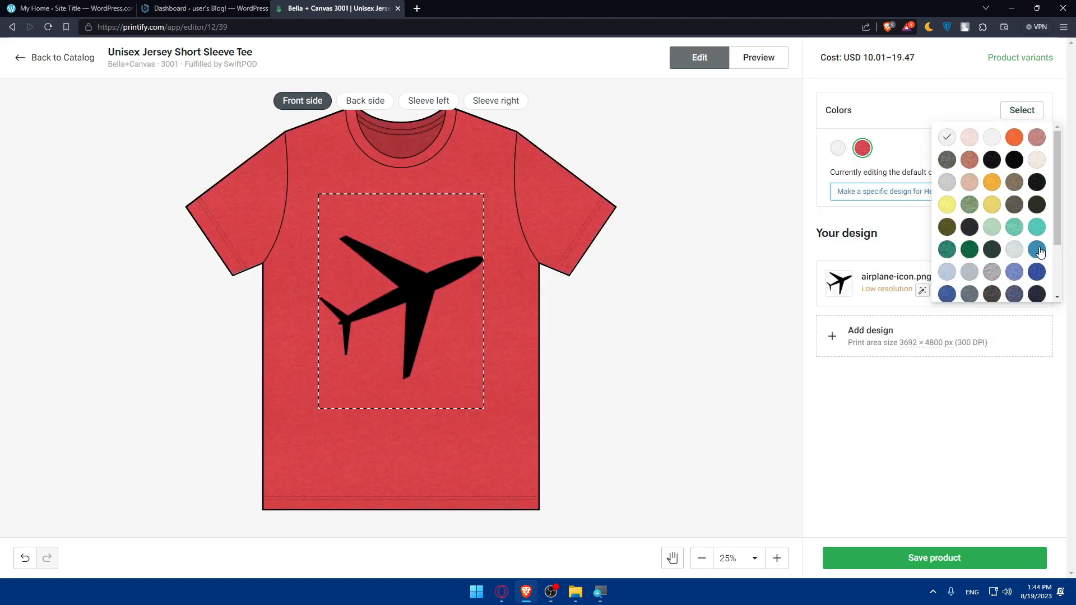
{"action": "left_click", "coordinate": [1037, 271]}
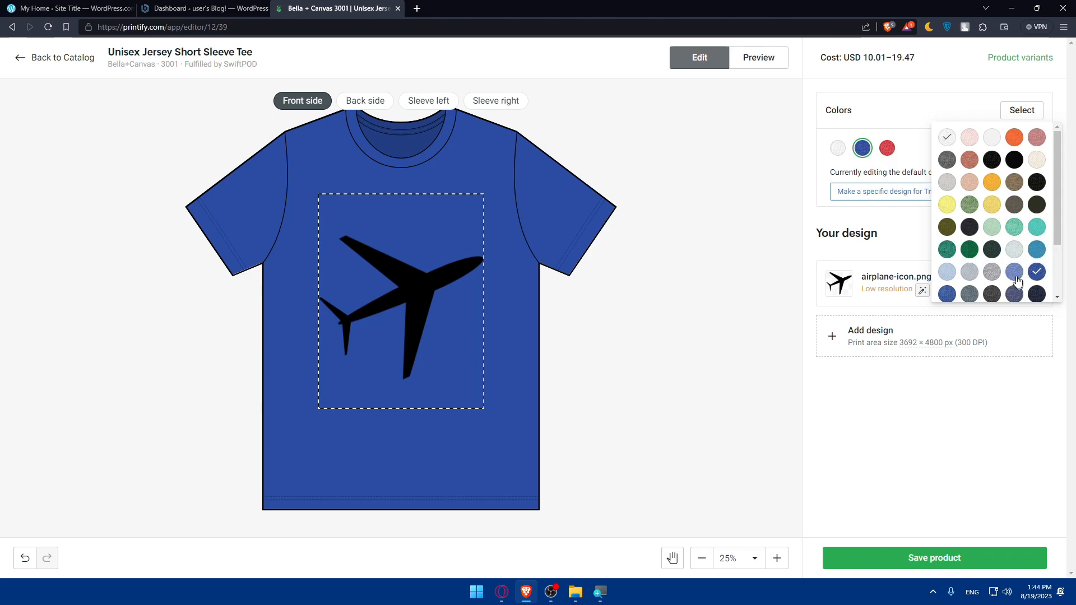
{"action": "left_click", "coordinate": [1036, 272]}
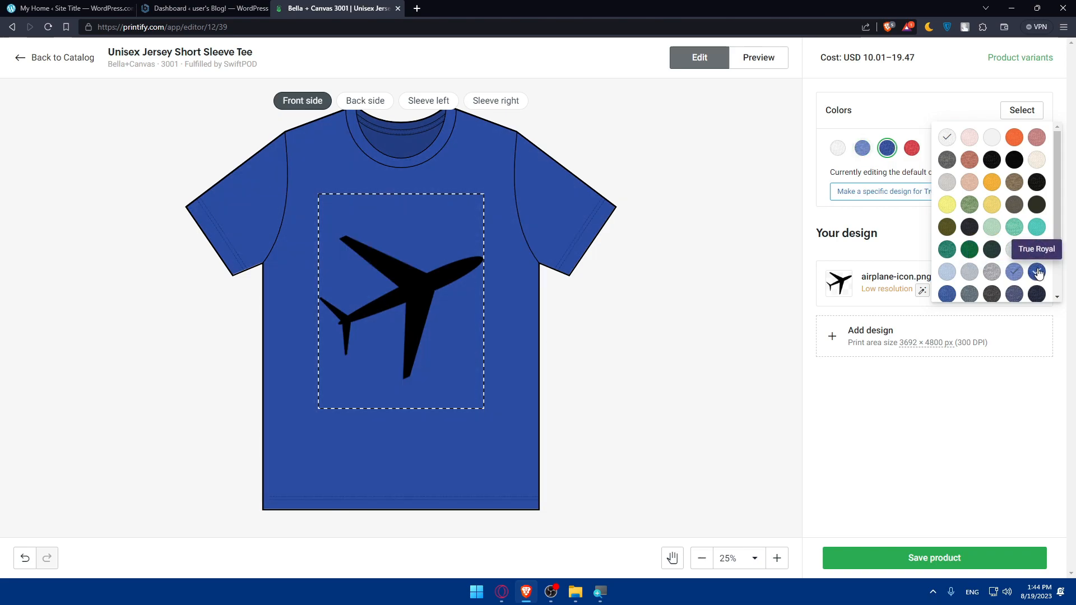
{"action": "left_click", "coordinate": [1036, 227]}
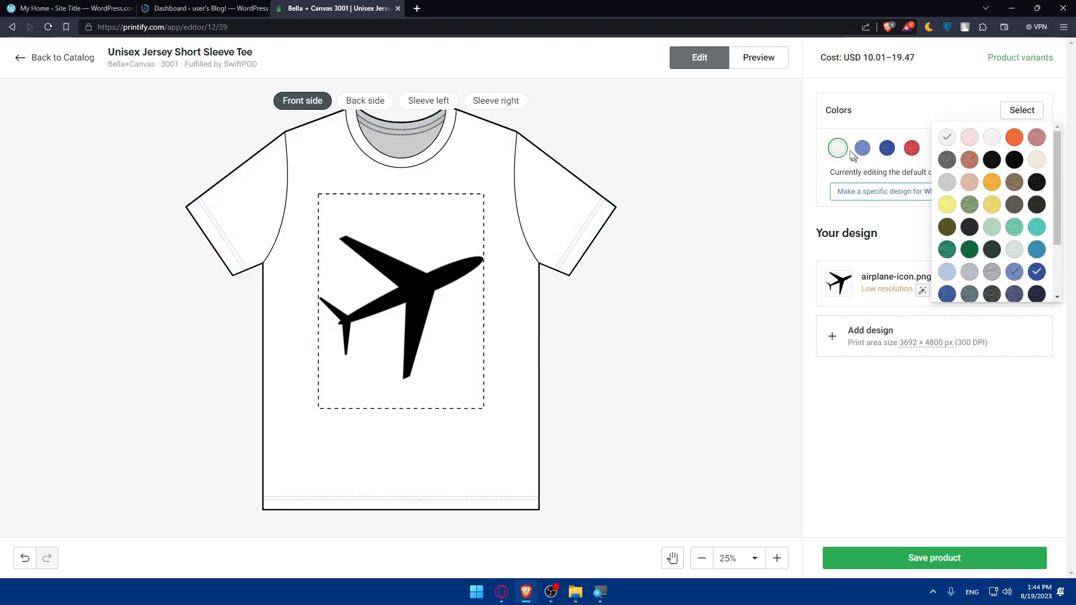
{"action": "mouse_move", "coordinate": [1014, 272]}
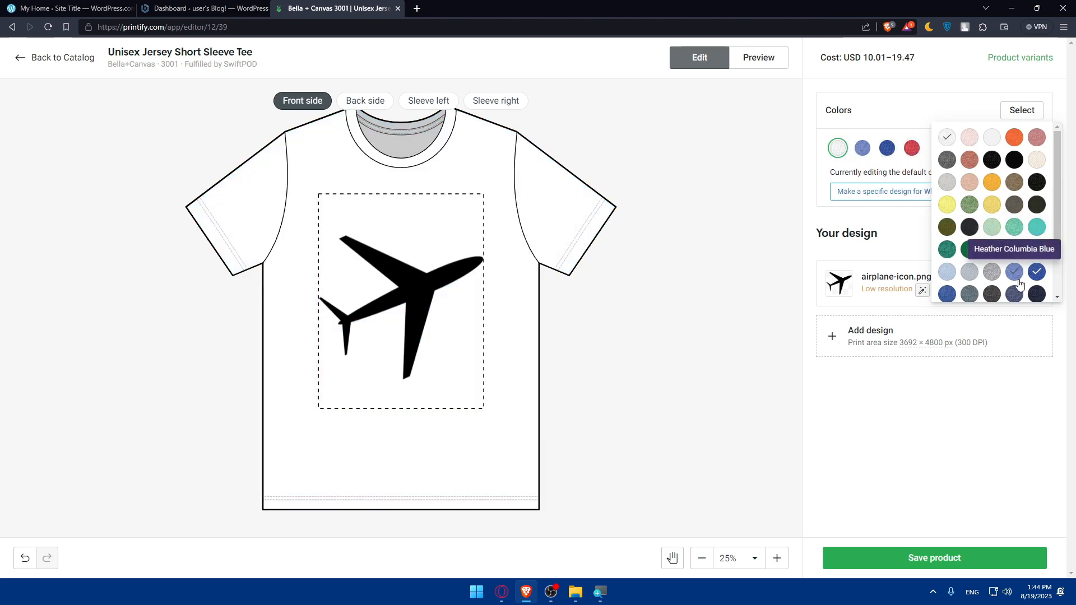
Step: Add Yellow and the deep red colours, then switch to the mockup preview
{"action": "left_click", "coordinate": [945, 204]}
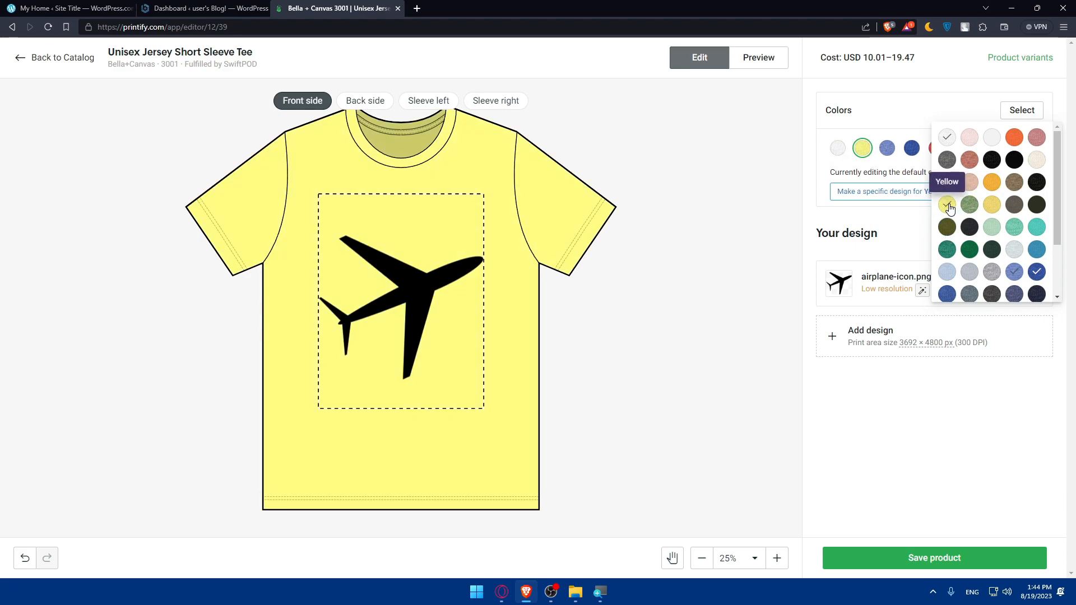
{"action": "scroll", "scroll_direction": "down", "scroll_amount": 3}
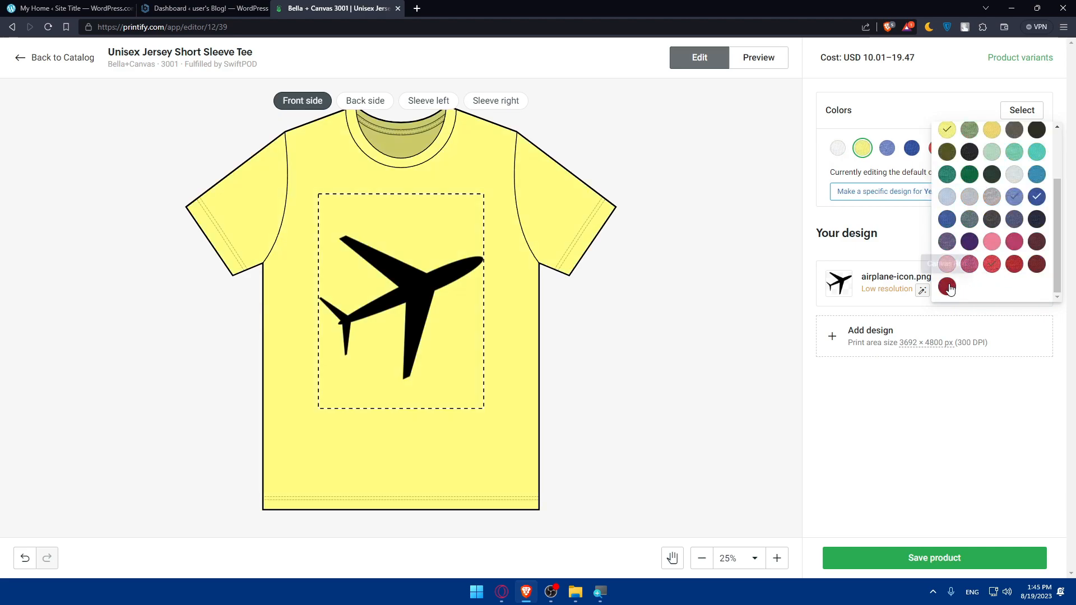
{"action": "left_click", "coordinate": [1037, 219]}
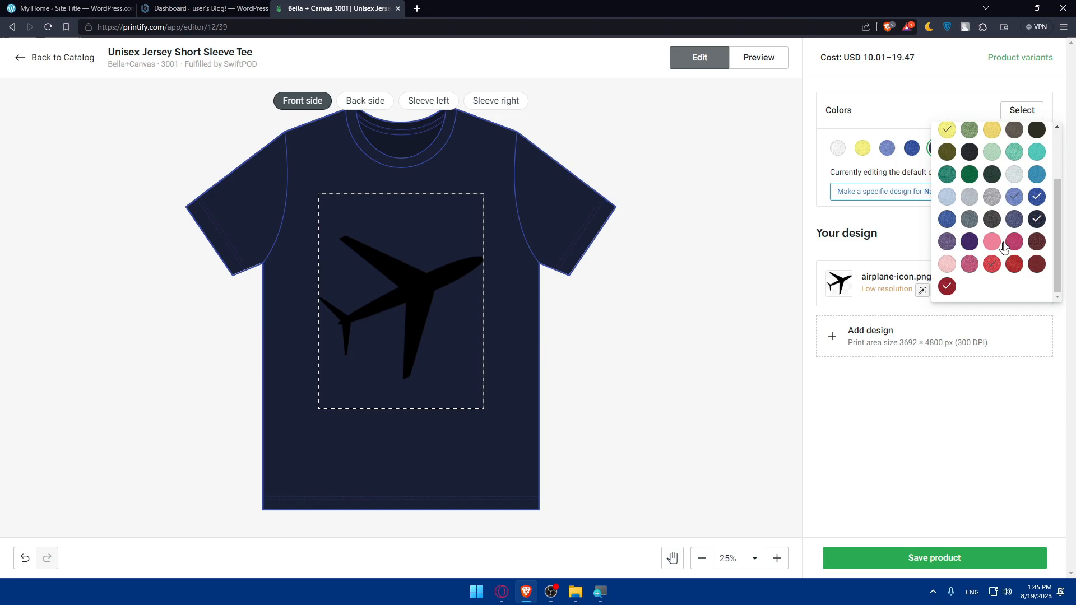
{"action": "left_click", "coordinate": [969, 220]}
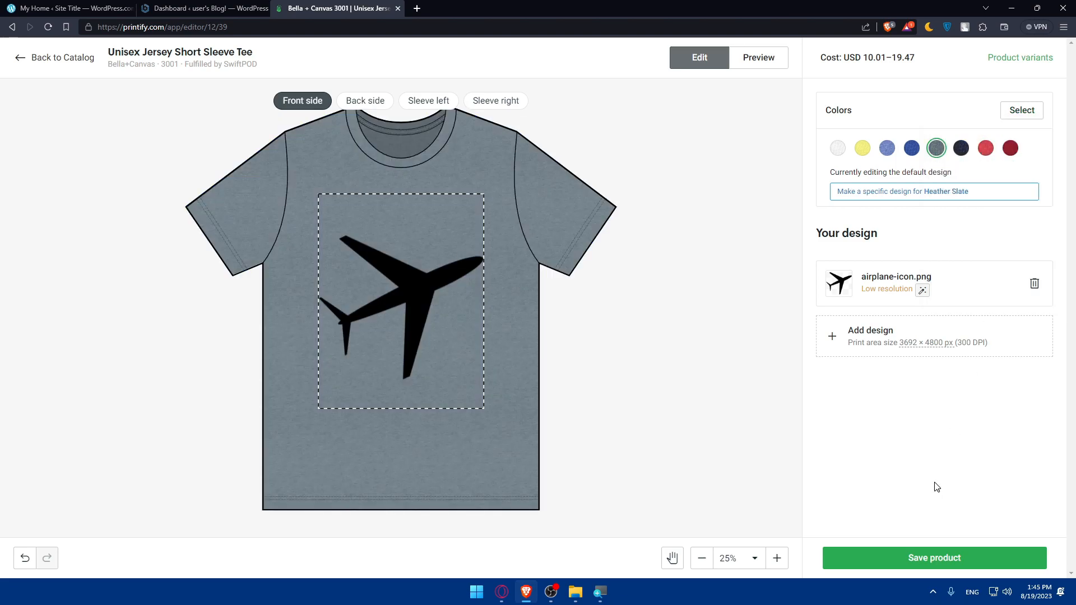
{"action": "mouse_move", "coordinate": [410, 285]}
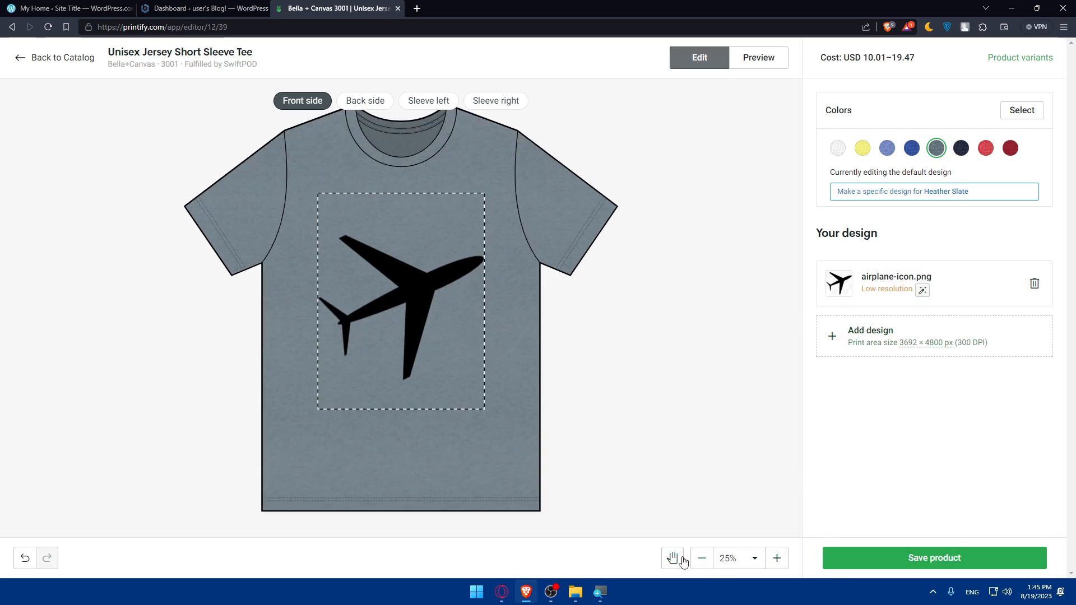
{"action": "left_click", "coordinate": [758, 57]}
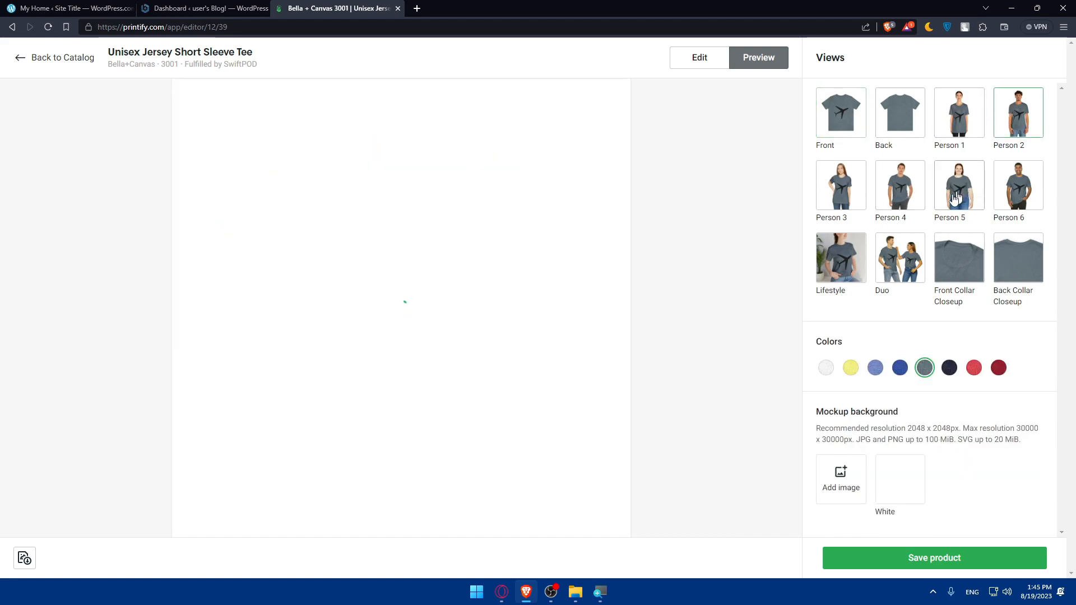
Step: View the Heather Slate tee on a model and save the product design
{"action": "left_click", "coordinate": [900, 258]}
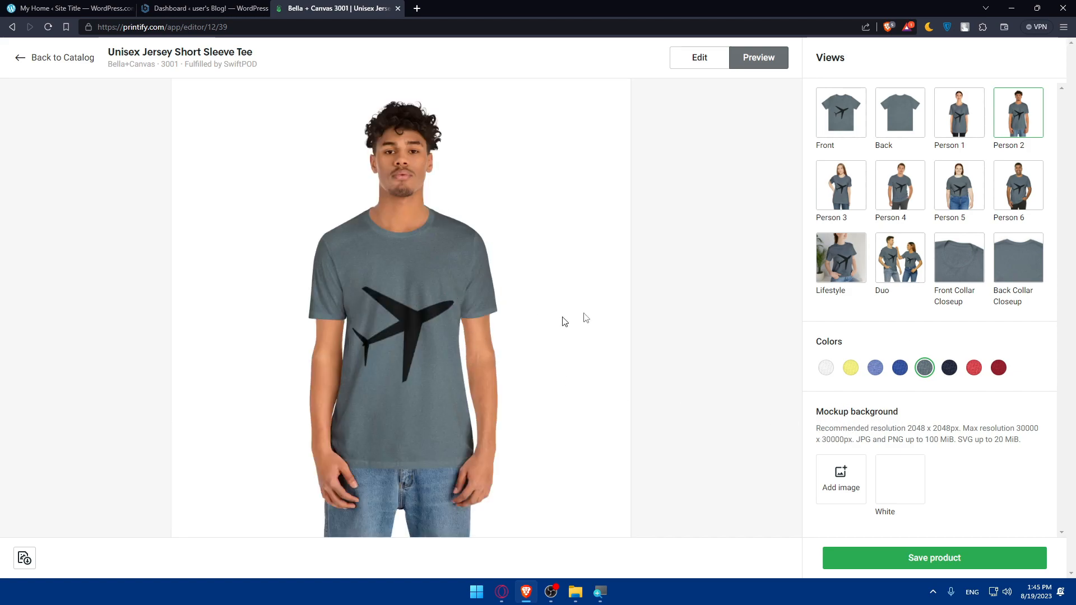
{"action": "left_click", "coordinate": [935, 557]}
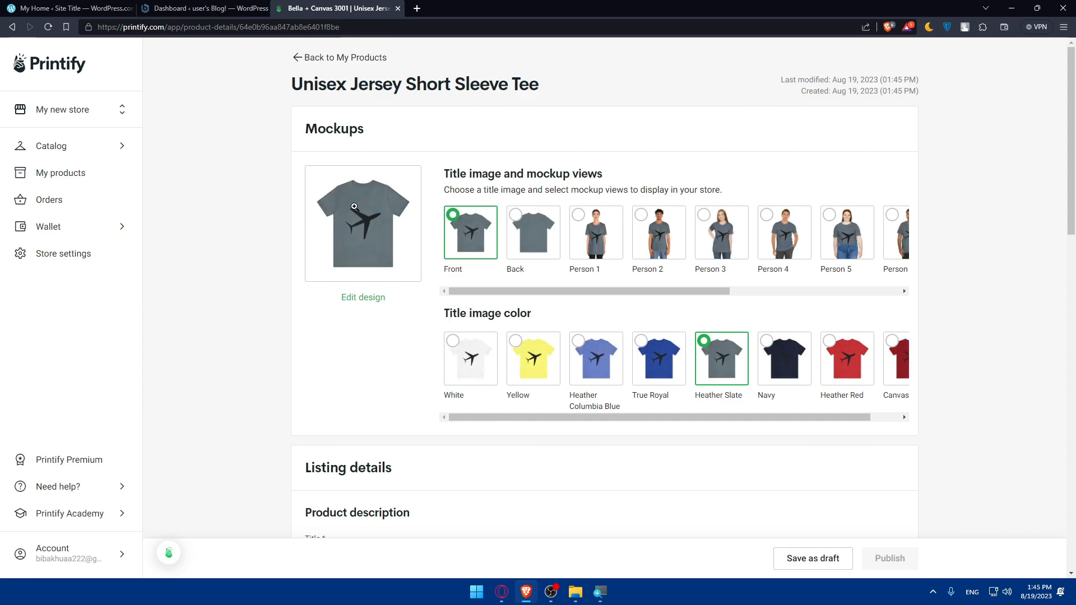
Step: Use the True Royal Person 2 mockup as title image and add a size table
{"action": "left_click", "coordinate": [640, 215]}
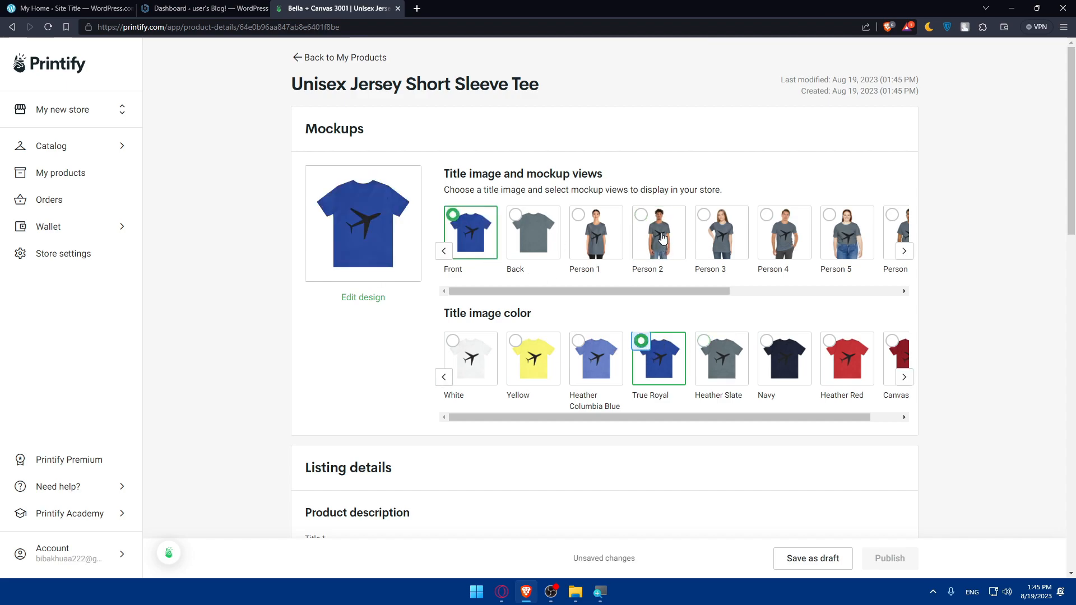
{"action": "left_click", "coordinate": [657, 233]}
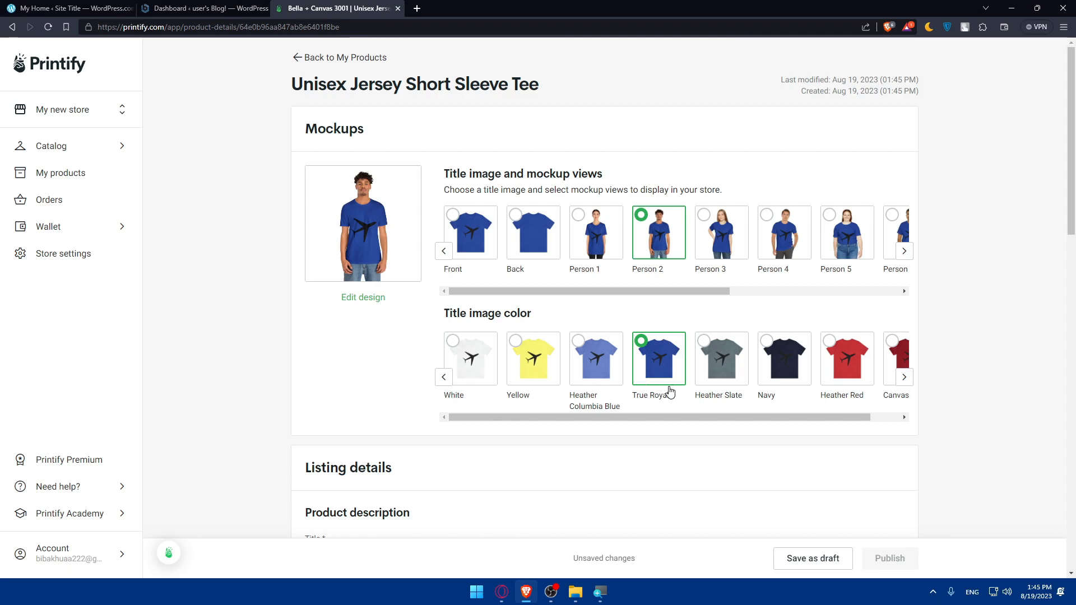
{"action": "scroll", "scroll_direction": "down", "scroll_amount": 3}
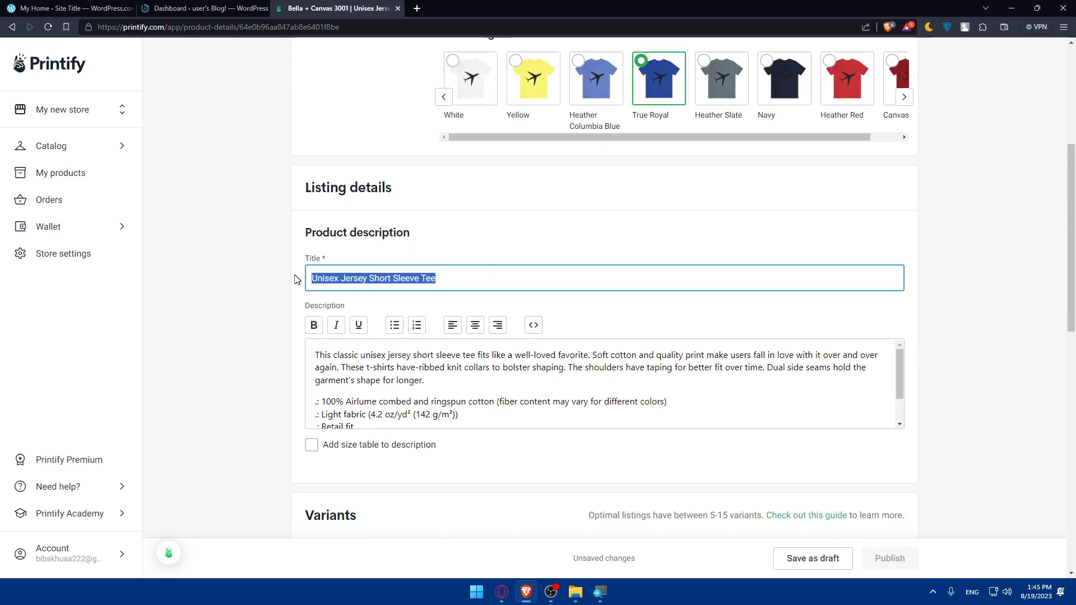
{"action": "left_click", "coordinate": [609, 308]}
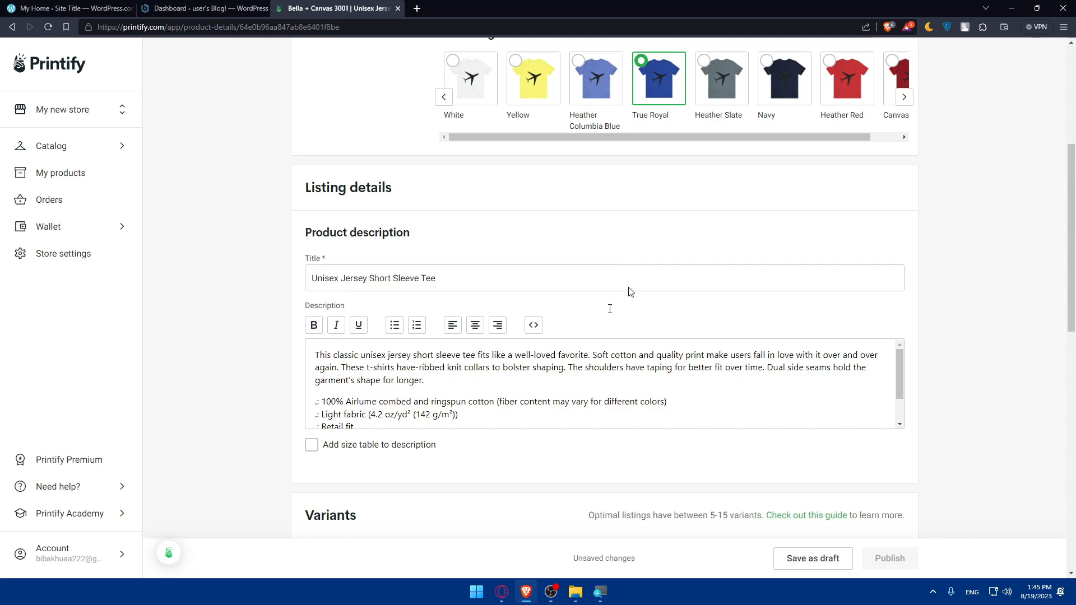
{"action": "mouse_move", "coordinate": [306, 456]}
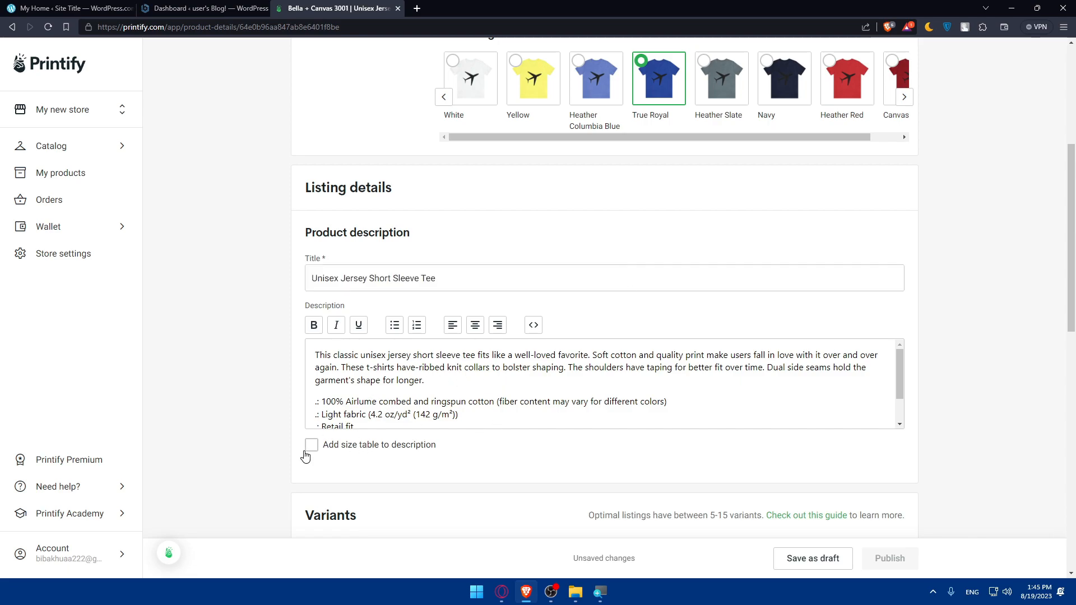
{"action": "left_click", "coordinate": [312, 445]}
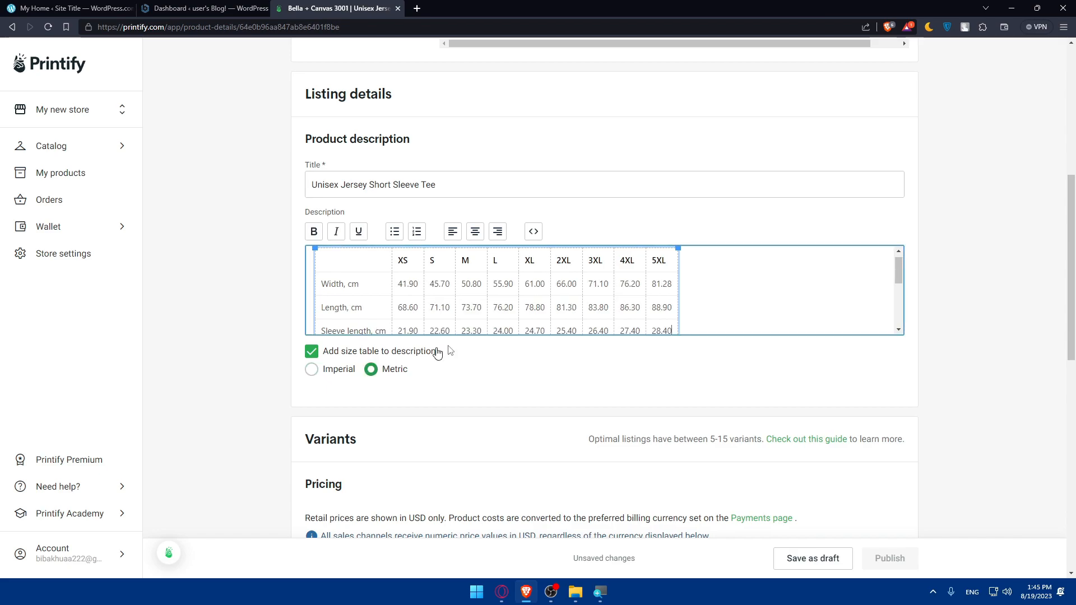
Step: Add size M to the variants and save the tee as a draft
{"action": "scroll", "scroll_direction": "down", "scroll_amount": 3}
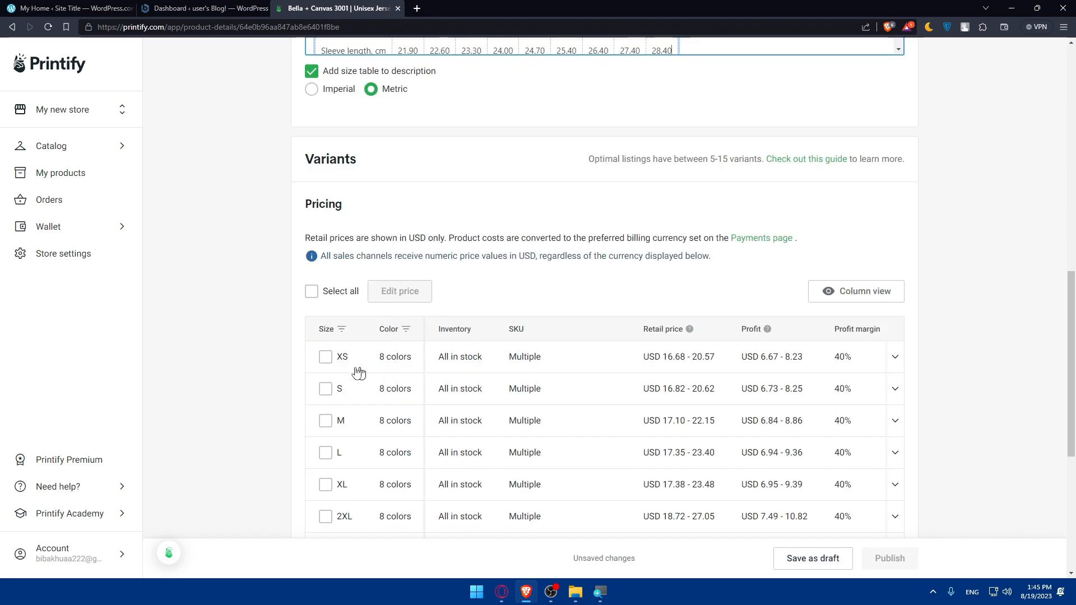
{"action": "left_click", "coordinate": [325, 420]}
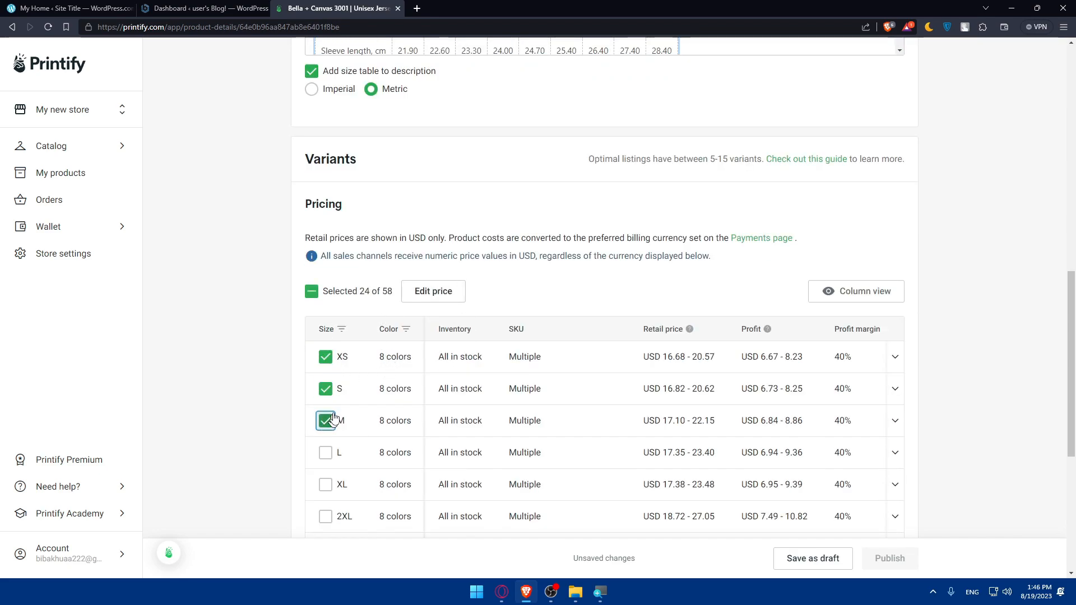
{"action": "scroll", "scroll_direction": "down", "scroll_amount": 3}
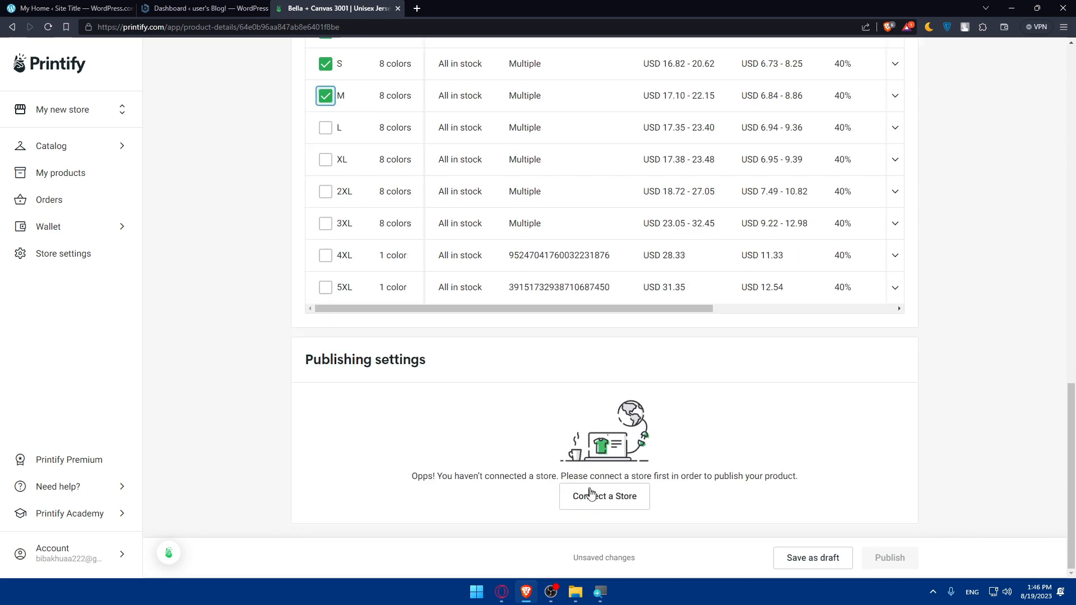
{"action": "mouse_move", "coordinate": [813, 558]}
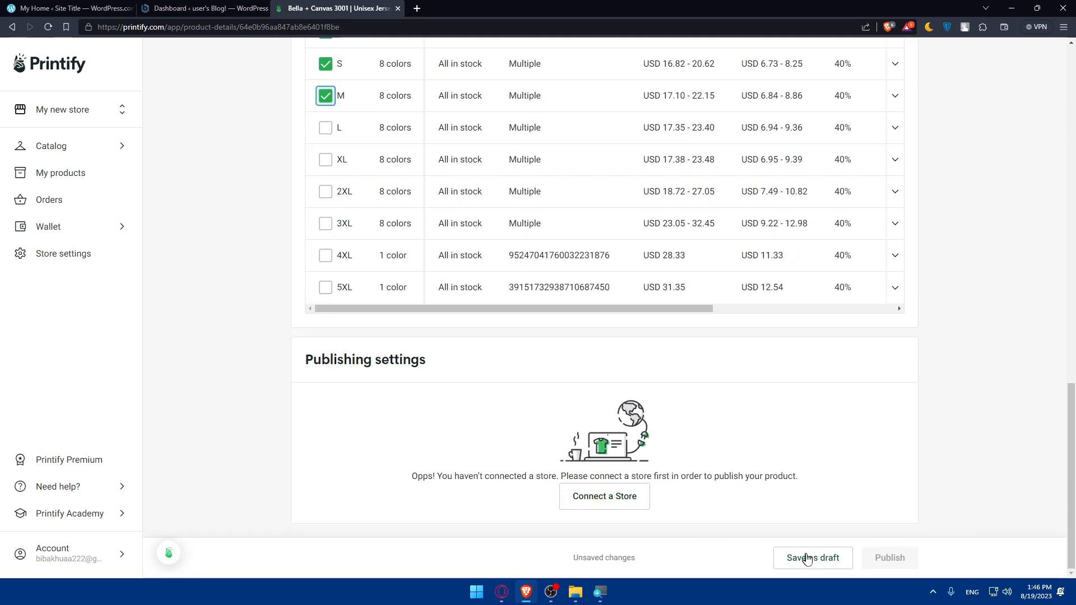
{"action": "left_click", "coordinate": [813, 558]}
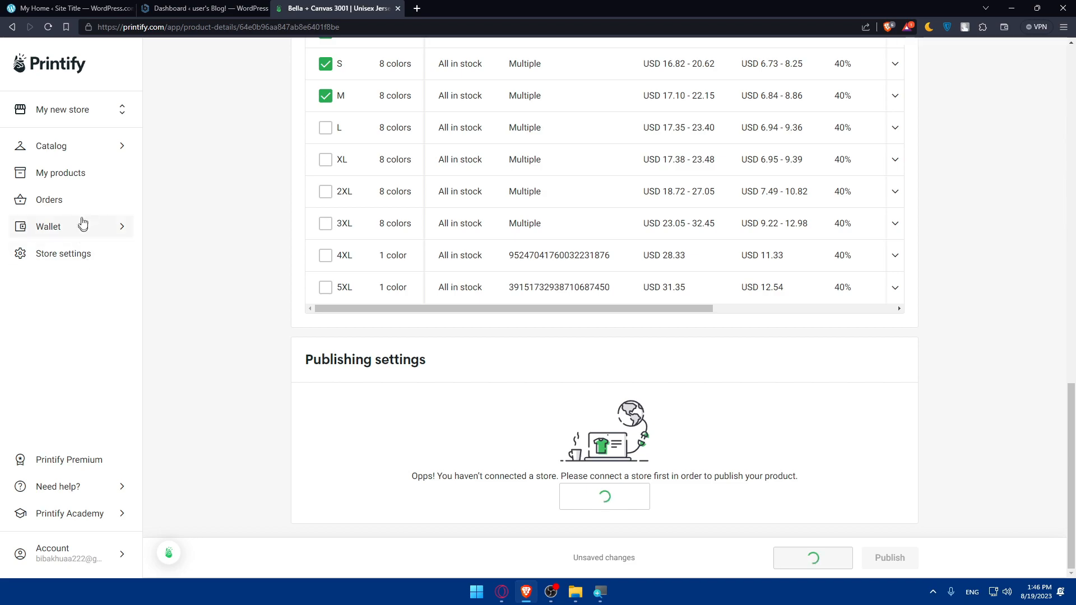
{"action": "left_click", "coordinate": [61, 172]}
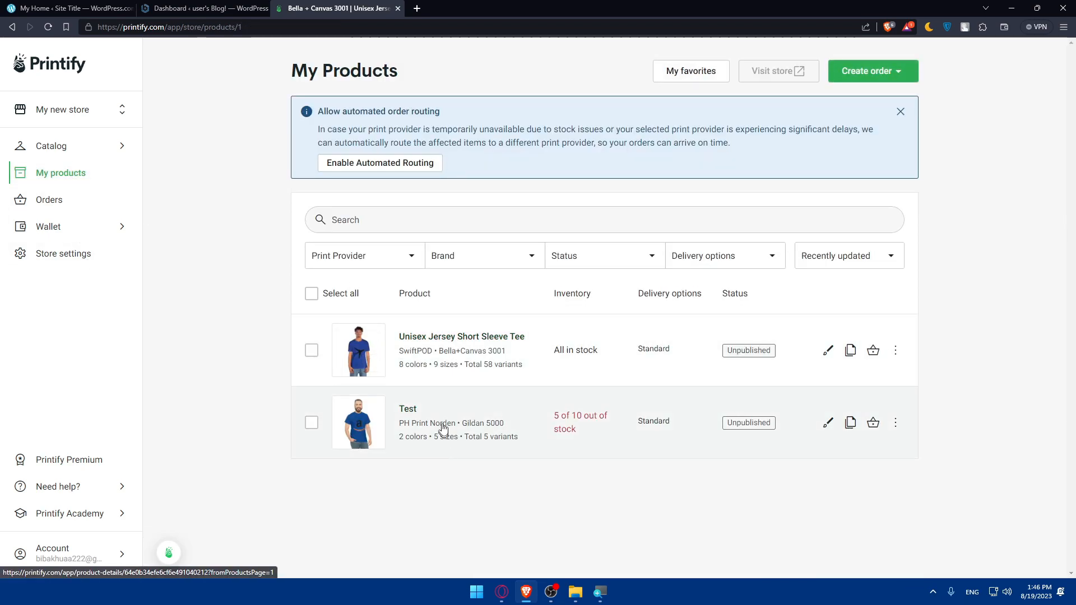
{"action": "mouse_move", "coordinate": [462, 337]}
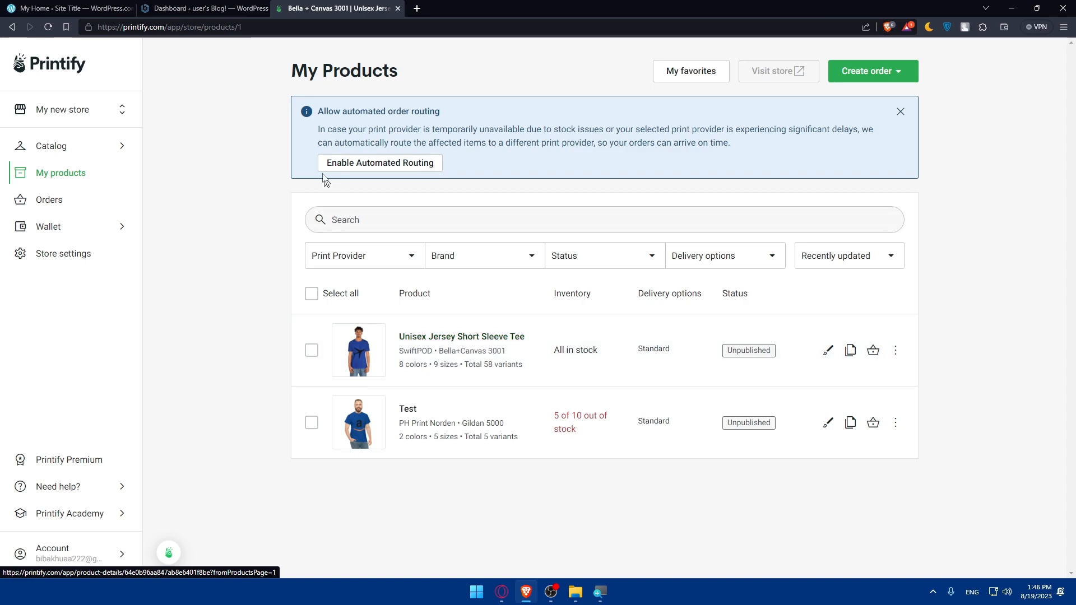
{"action": "mouse_move", "coordinate": [90, 244]}
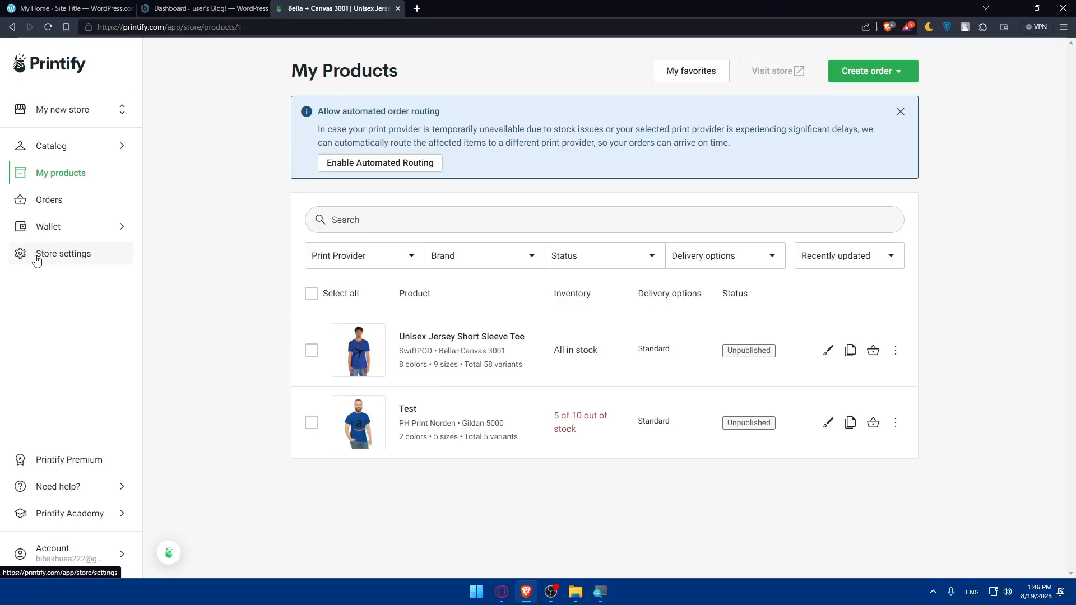
Step: From Store settings' Printify Connect tab, open the USD 29.00/month Printify Premium page
{"action": "left_click", "coordinate": [62, 254]}
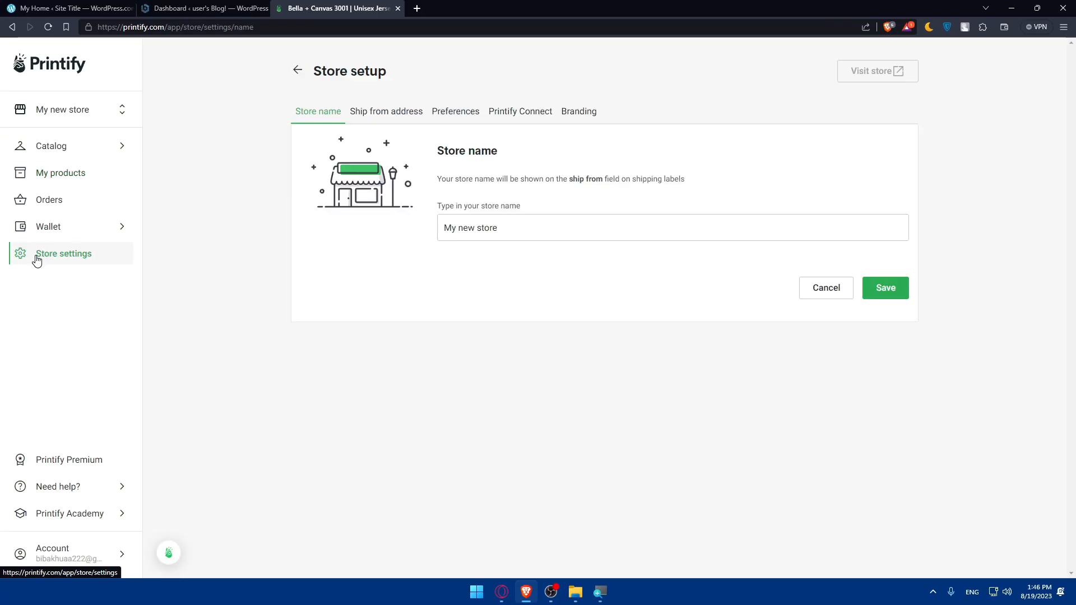
{"action": "left_click", "coordinate": [519, 111]}
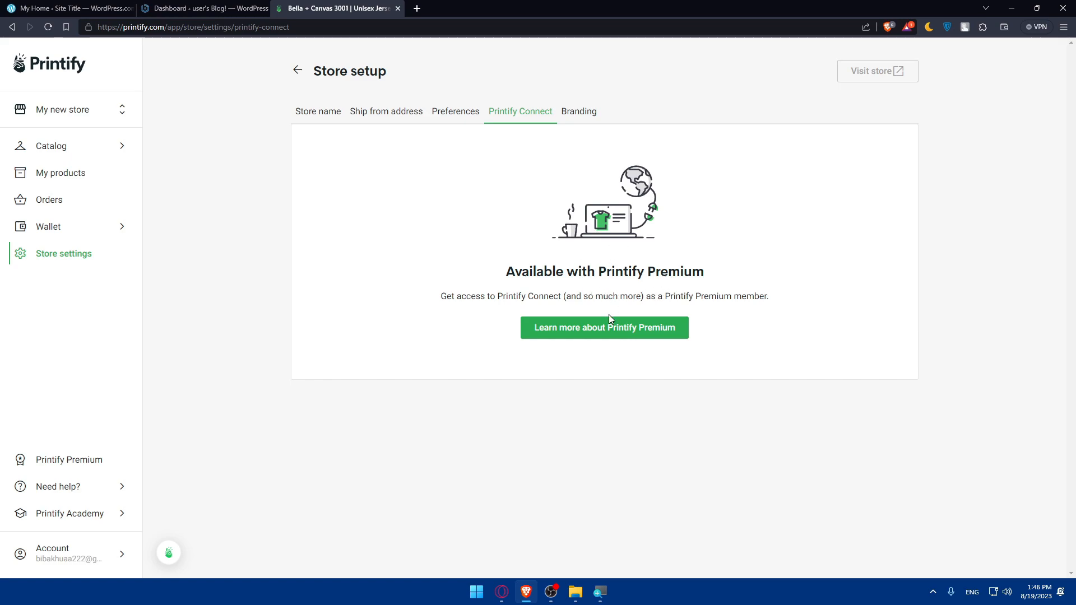
{"action": "mouse_move", "coordinate": [610, 328]}
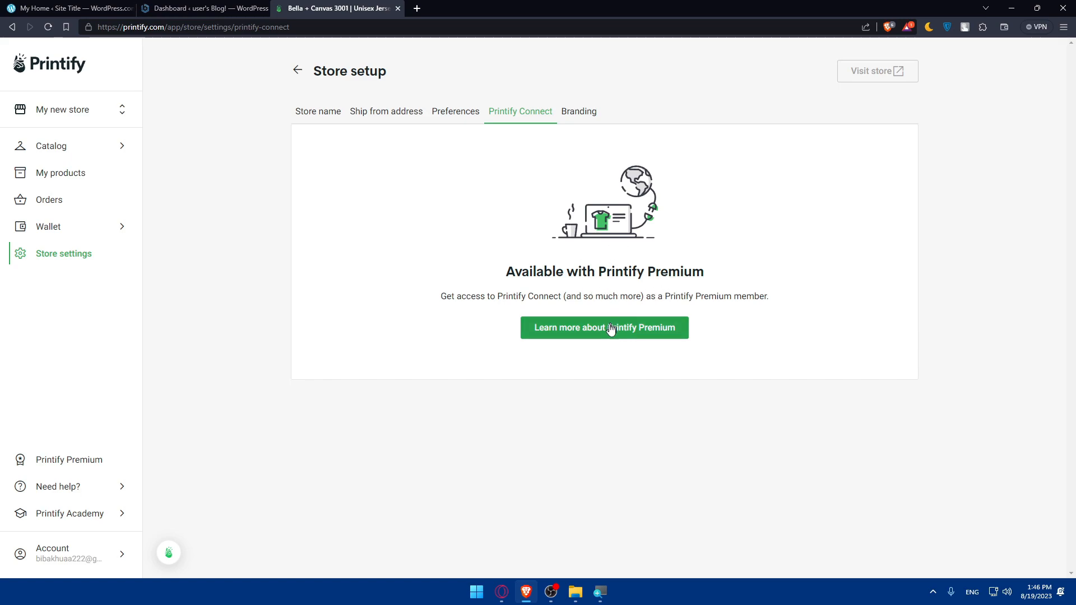
{"action": "left_click", "coordinate": [604, 327]}
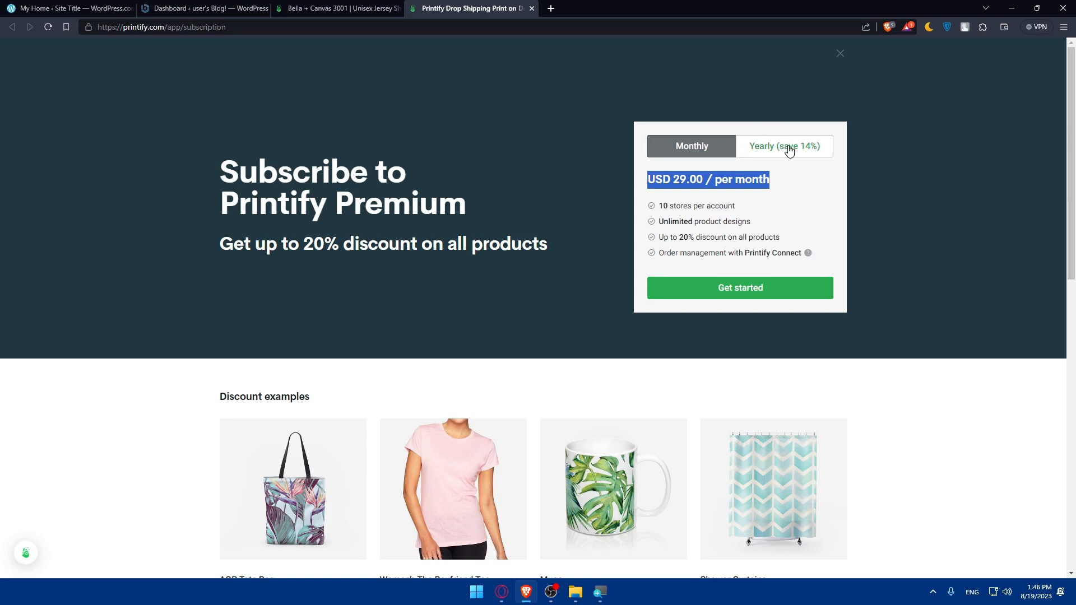
Step: Close the Printify Premium subscription tab to return to Printify Connect store setup
{"action": "left_click", "coordinate": [784, 146]}
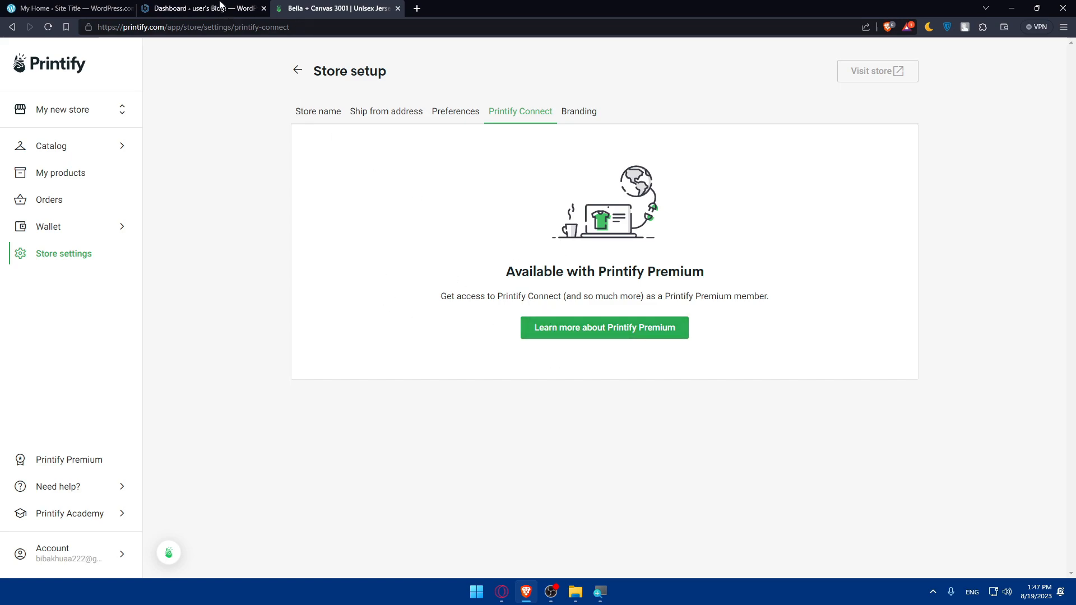
Step: In WordPress Add Plugins, search 'printify' and open the Printify for WooCommerce details
{"action": "left_click", "coordinate": [201, 8]}
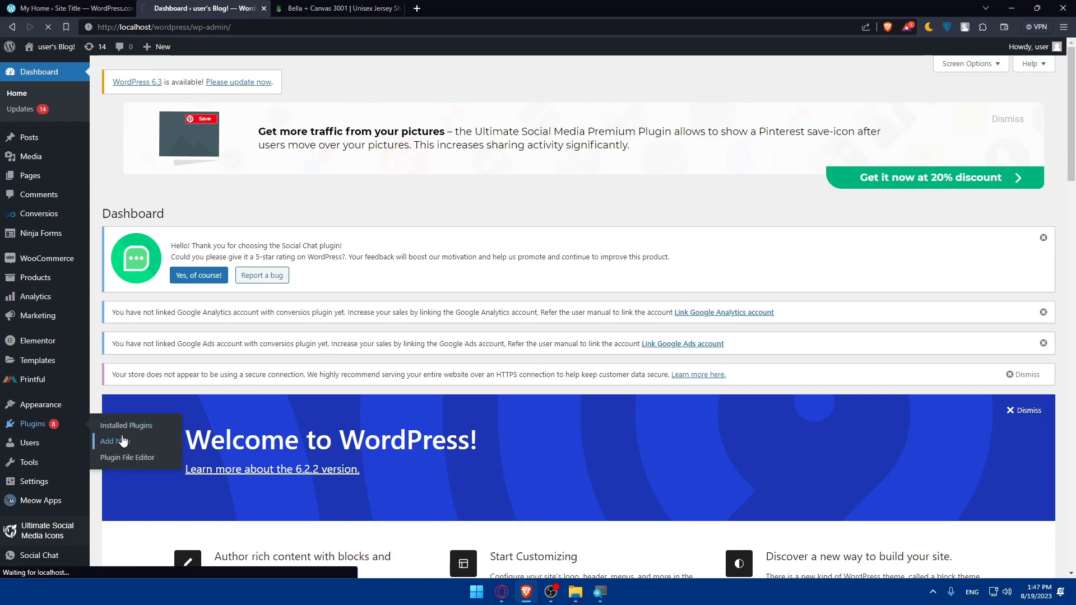
{"action": "left_click", "coordinate": [111, 441]}
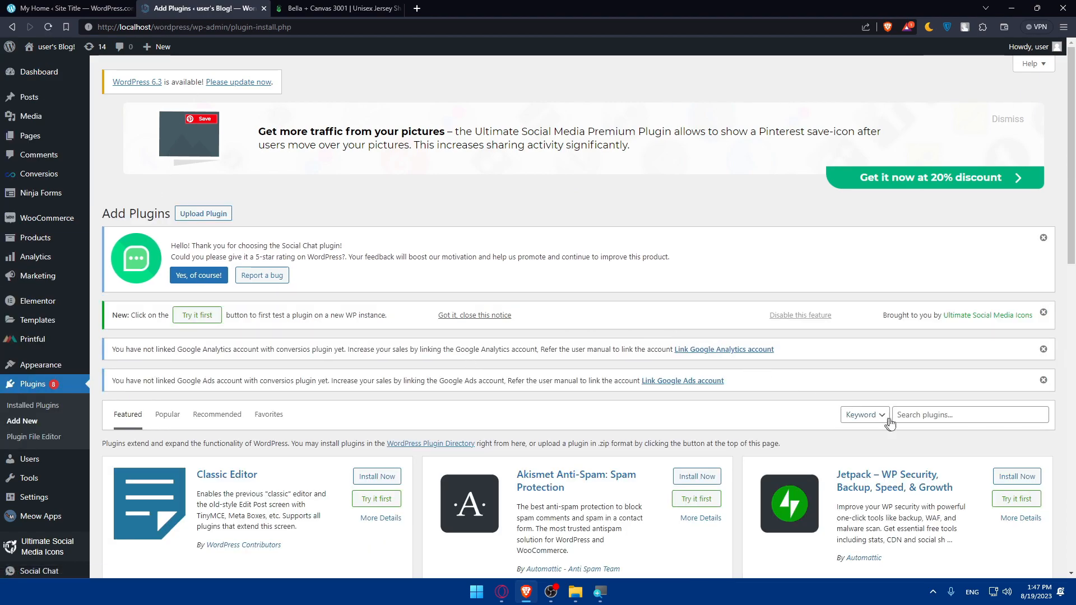
{"action": "type", "text": "printify"}
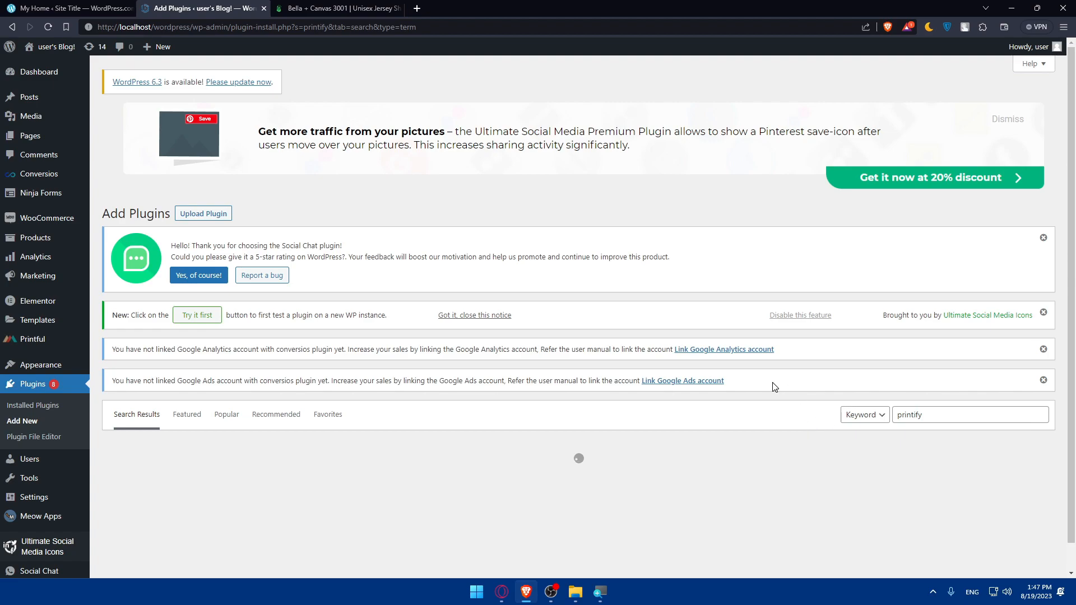
{"action": "scroll", "scroll_direction": "down", "scroll_amount": 3}
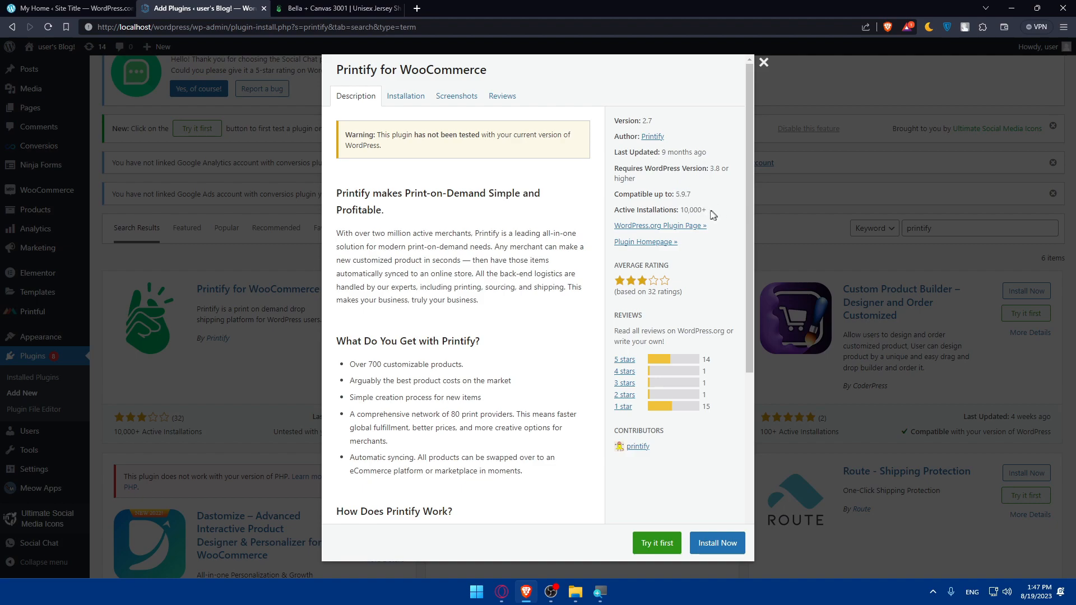
{"action": "mouse_move", "coordinate": [402, 189]}
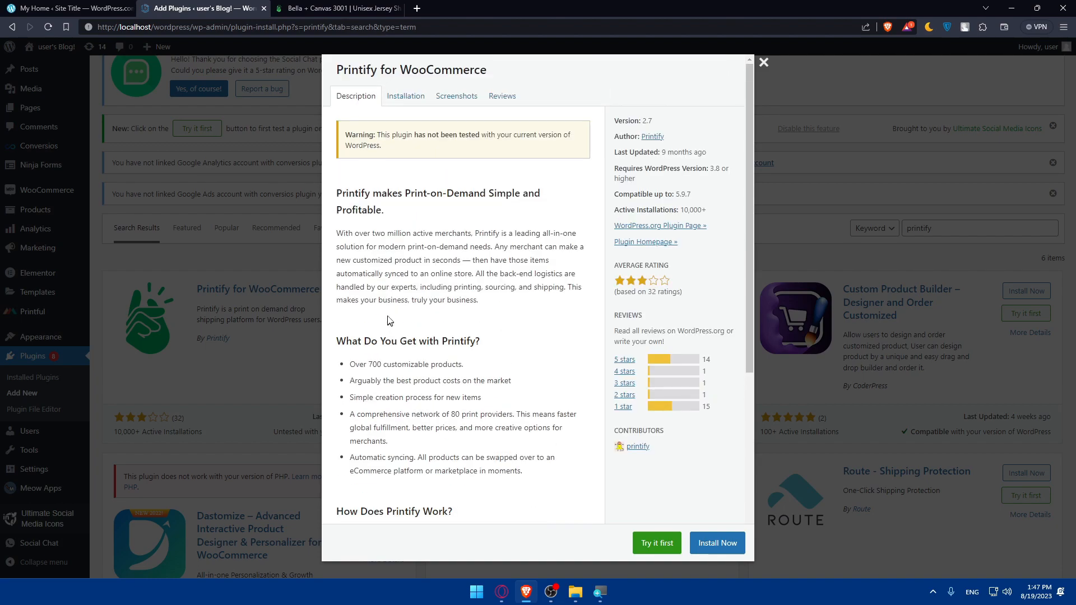
Step: Read the Printify for WooCommerce installation notes and reviews, then close the details
{"action": "left_click", "coordinate": [405, 95]}
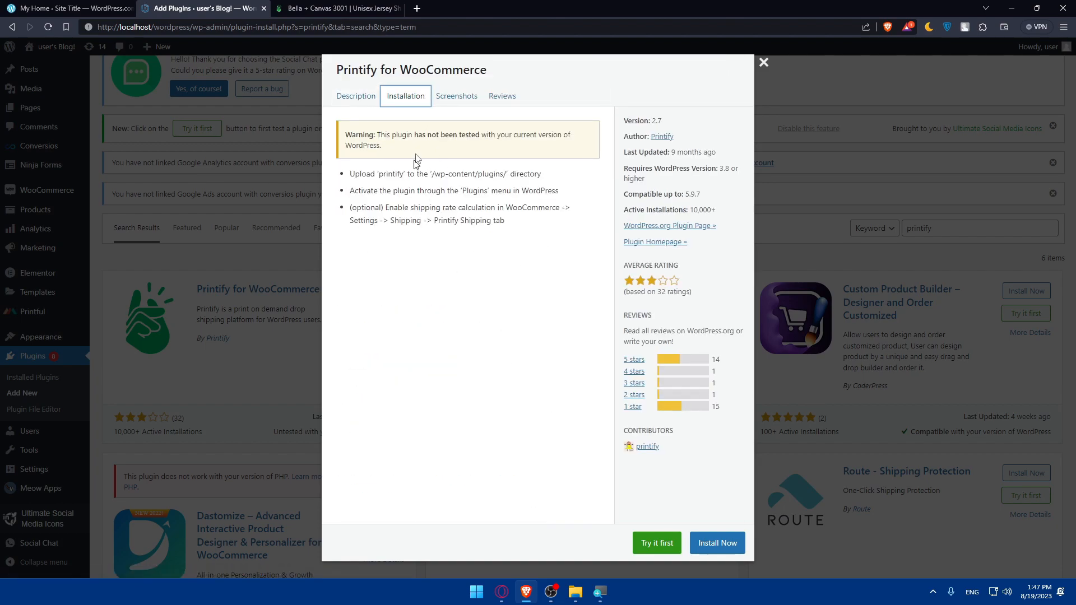
{"action": "left_click", "coordinate": [457, 96]}
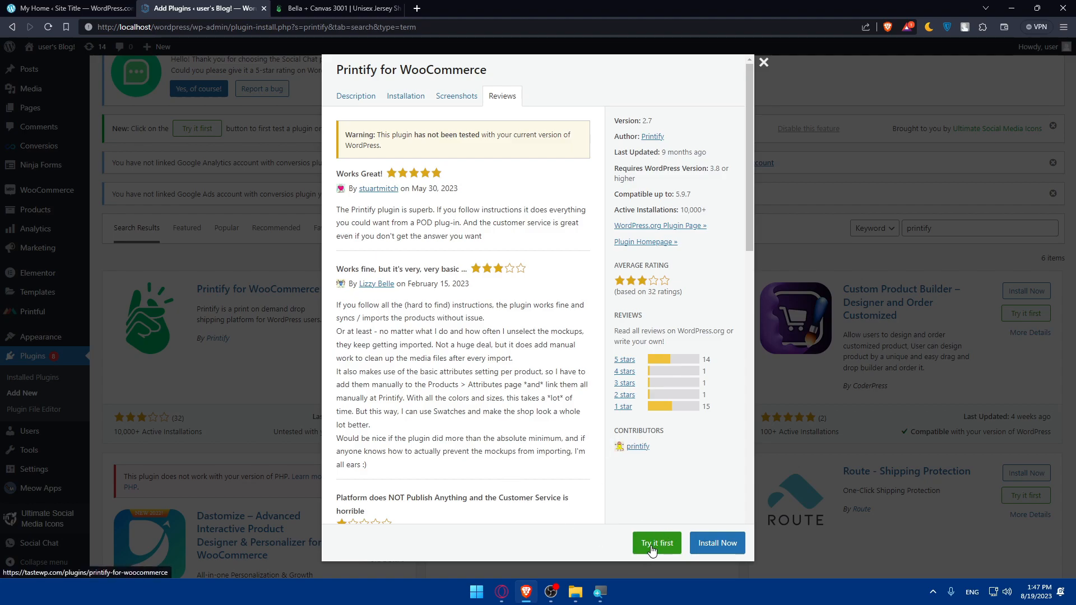
{"action": "left_click", "coordinate": [762, 62]}
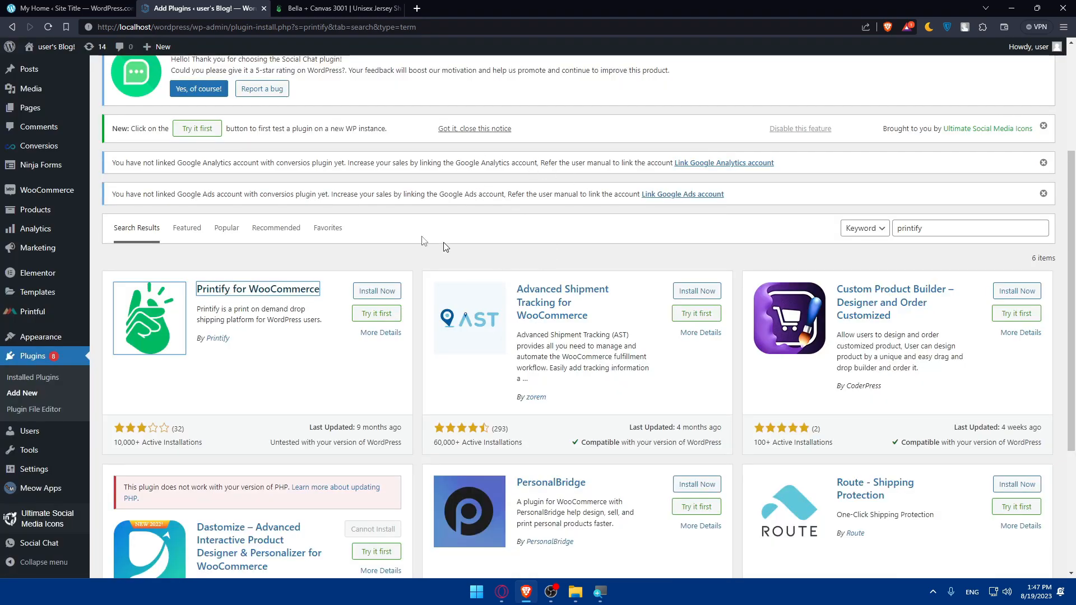
Step: Install and activate the Printify for WooCommerce plugin
{"action": "left_click", "coordinate": [376, 291]}
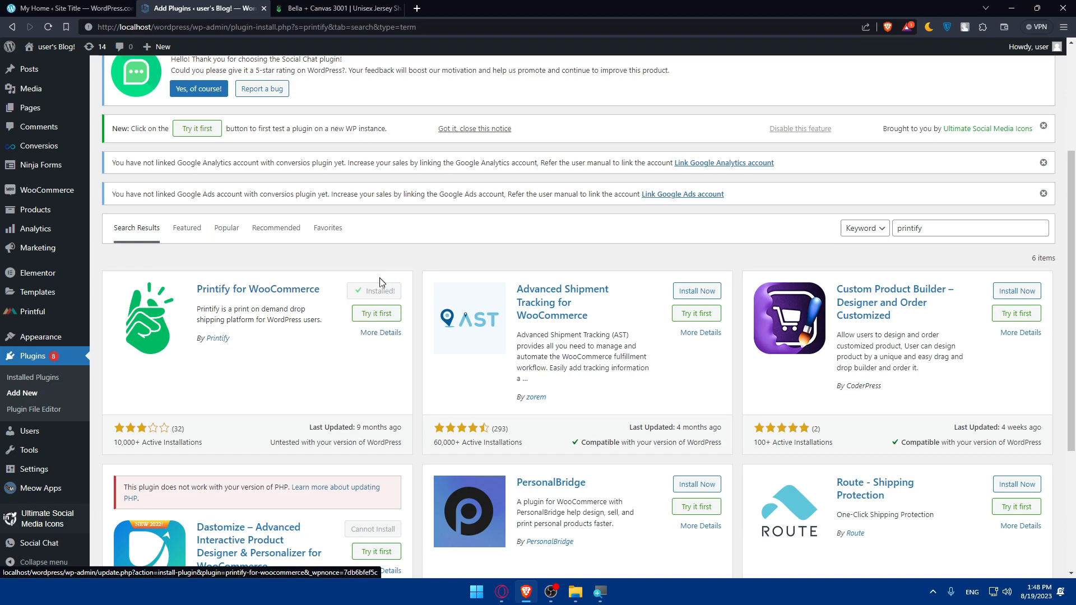
{"action": "left_click", "coordinate": [382, 291]}
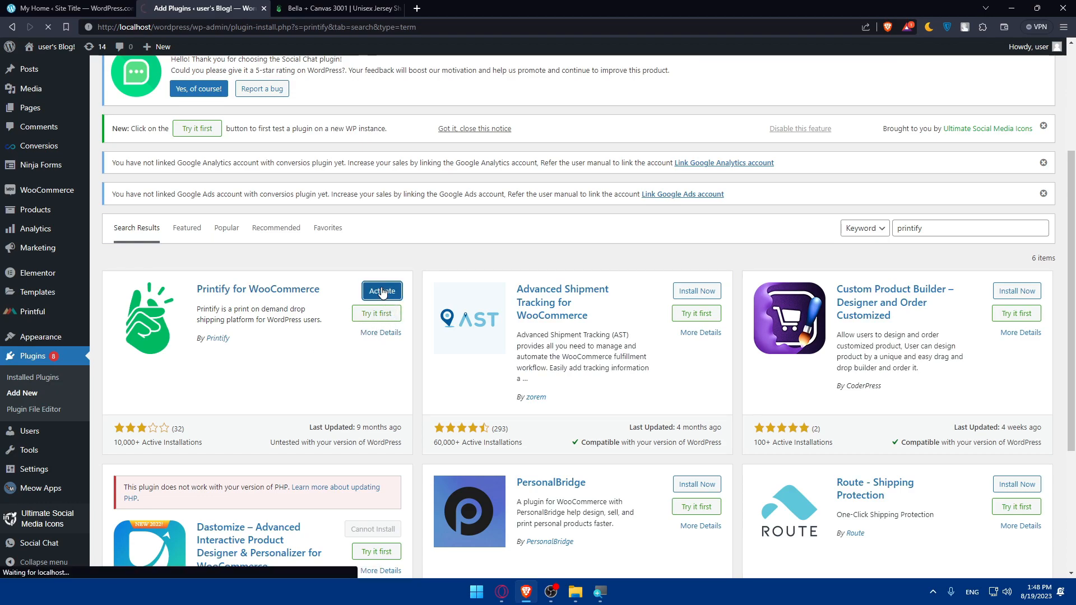
{"action": "left_click", "coordinate": [381, 291]}
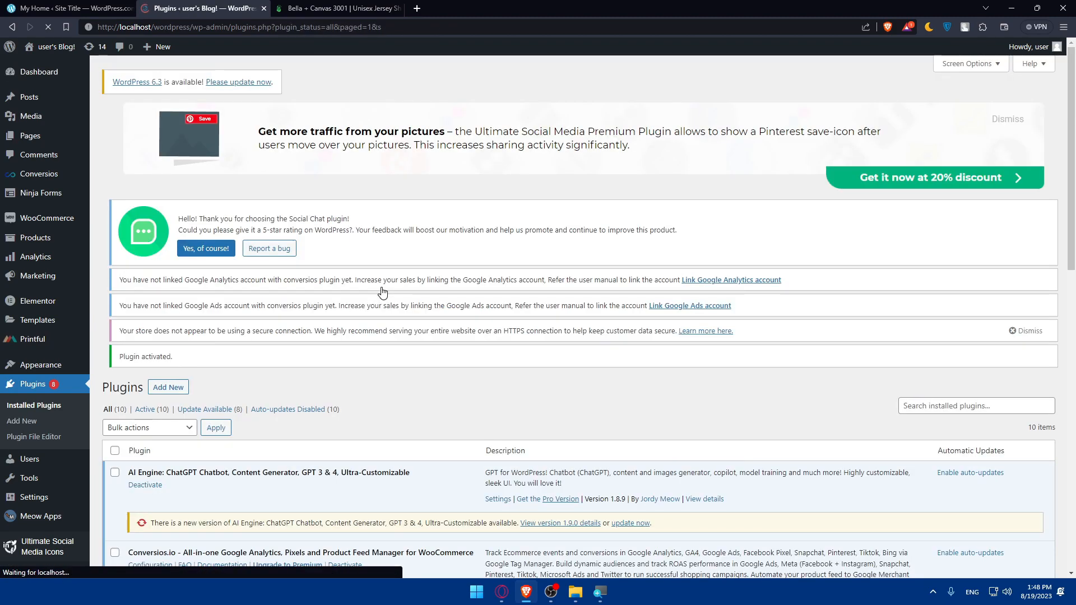
{"action": "scroll", "scroll_direction": "down", "scroll_amount": 3}
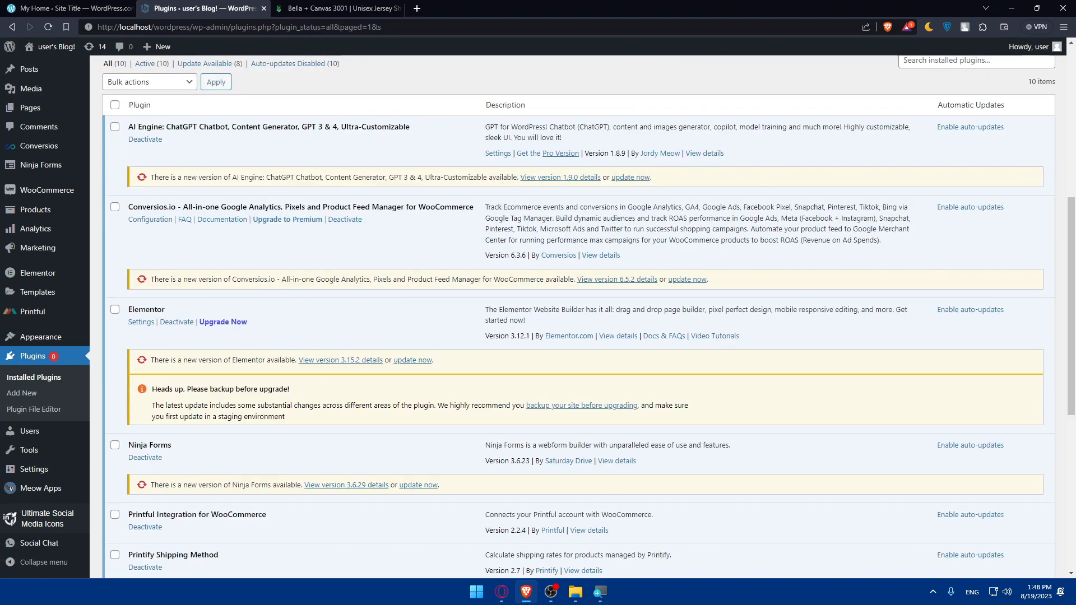
{"action": "scroll", "scroll_direction": "down", "scroll_amount": 3}
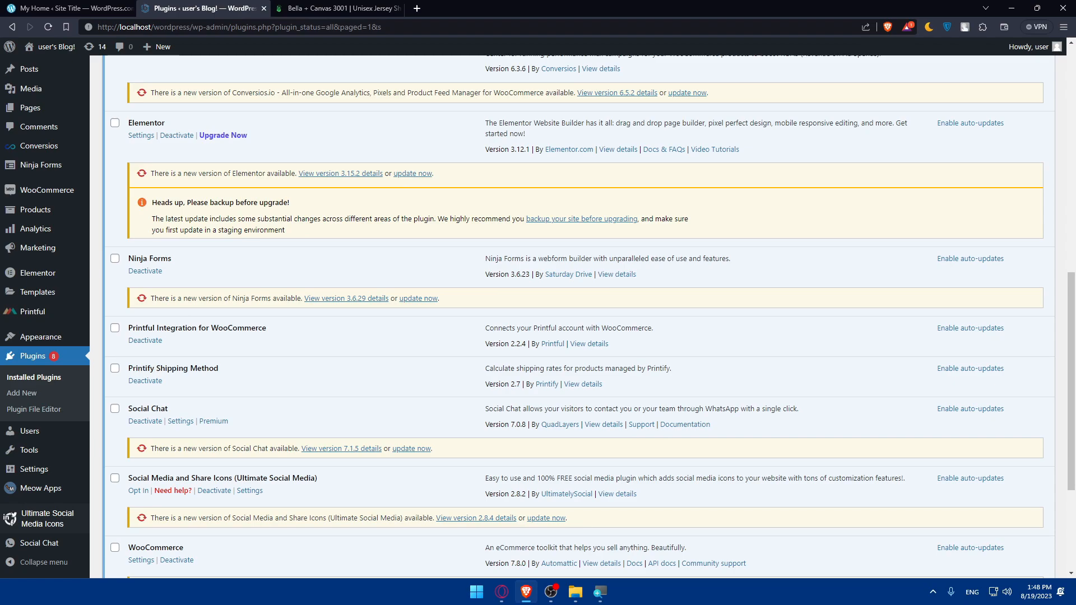
{"action": "double_click", "coordinate": [173, 368]}
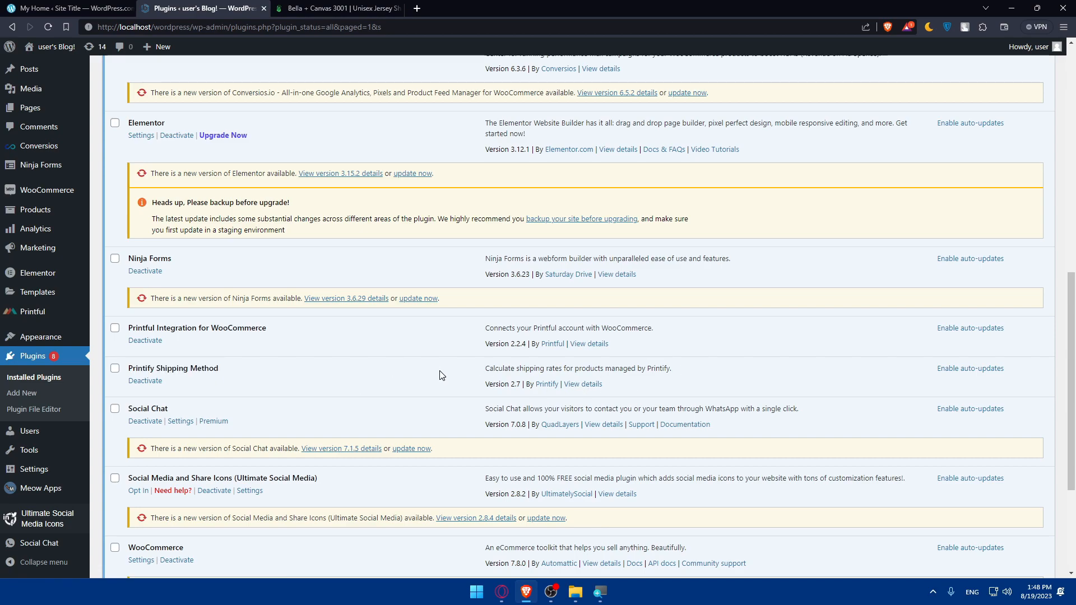
{"action": "mouse_move", "coordinate": [319, 343]}
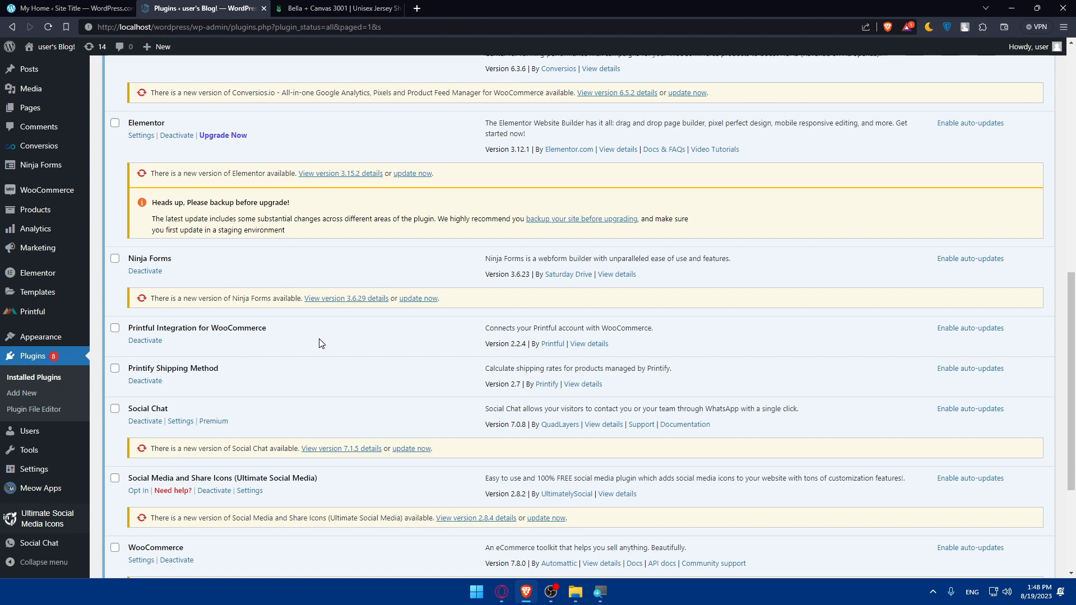